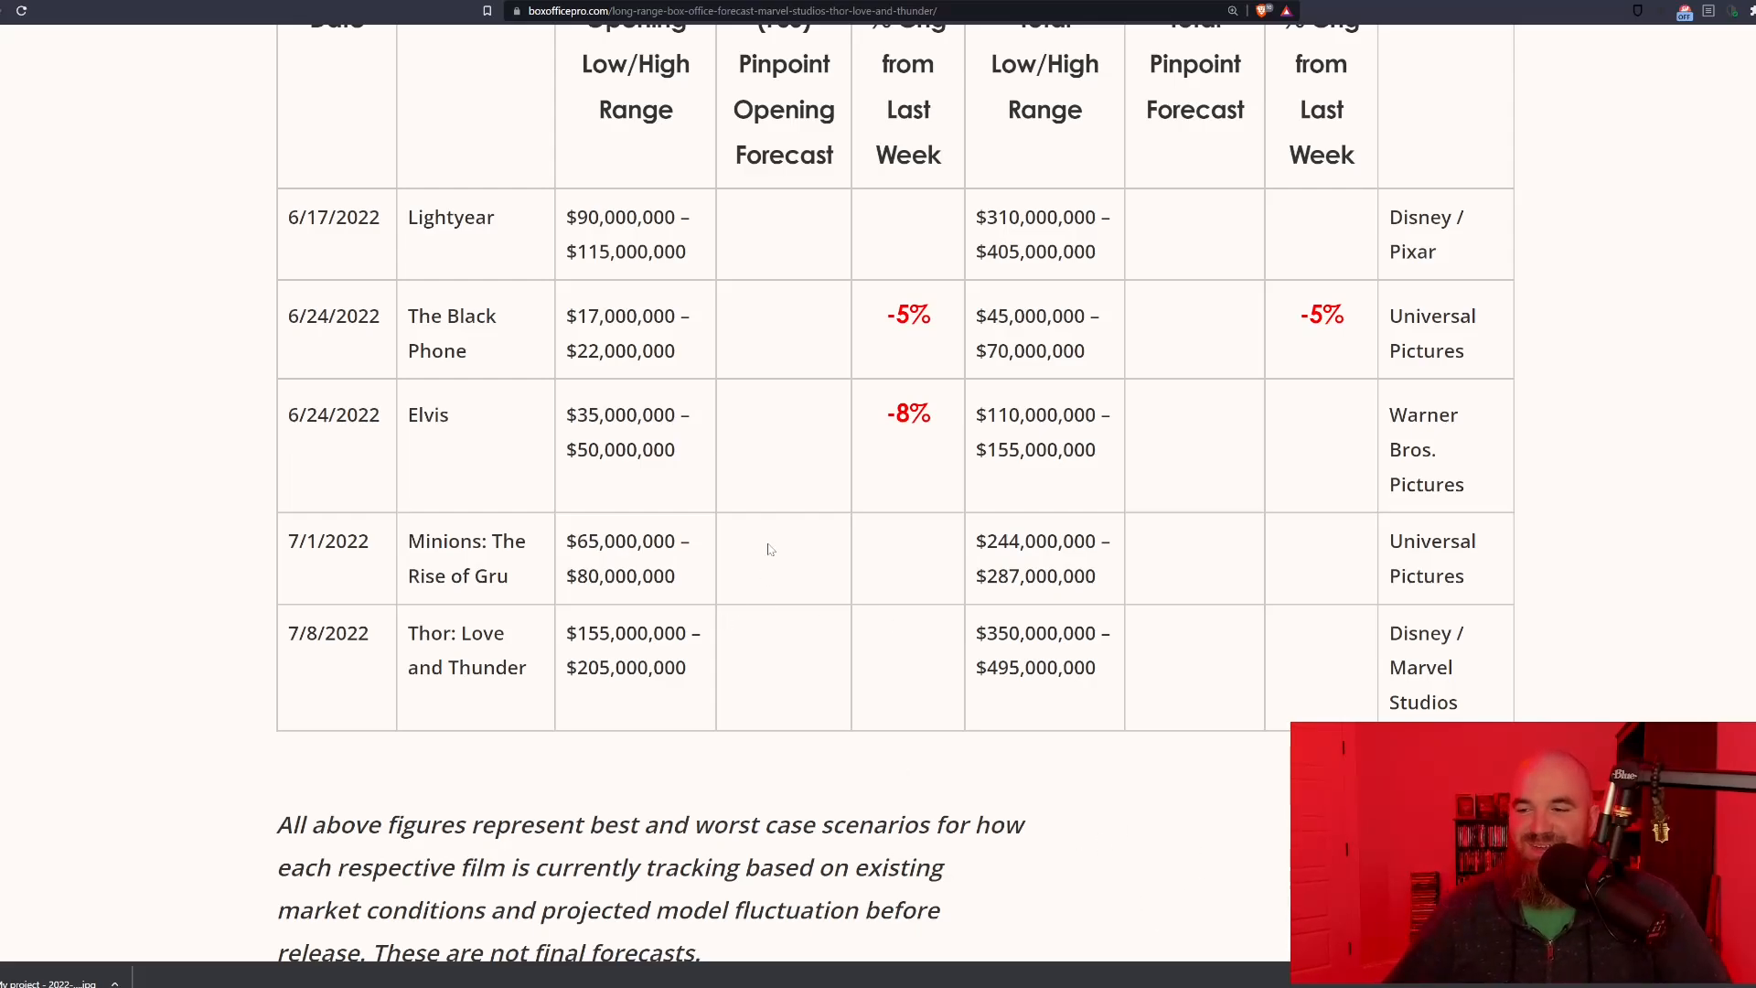
mouse_move(804, 430)
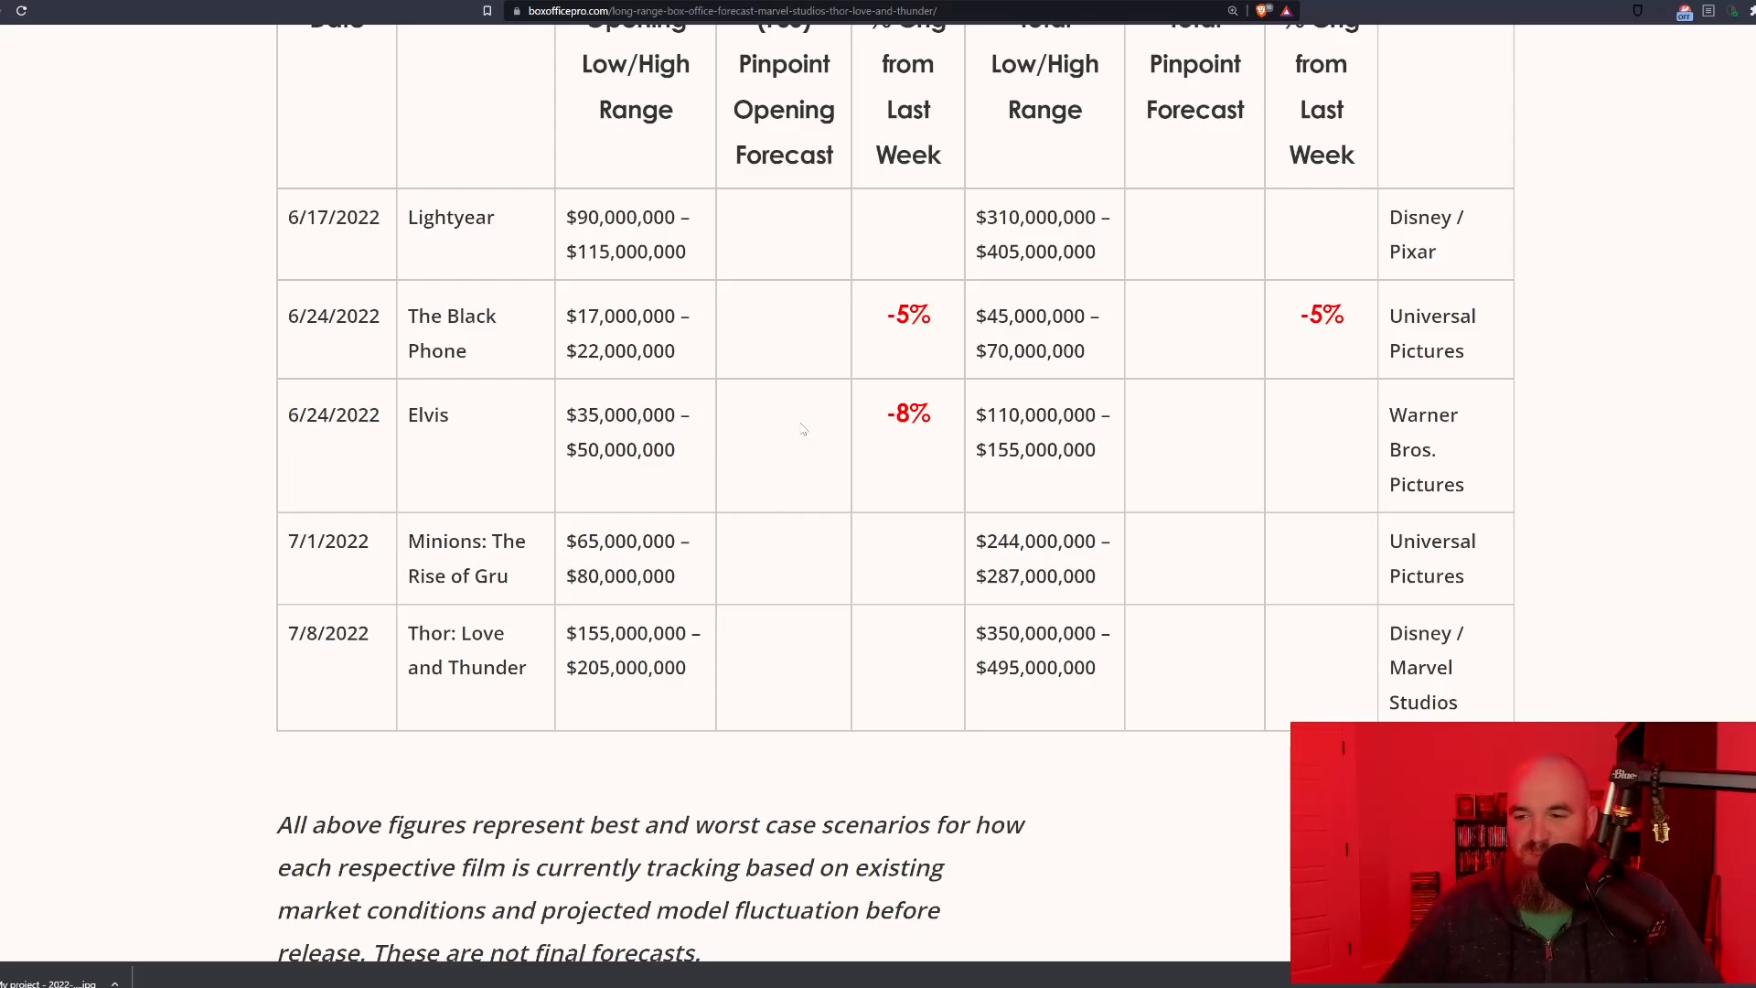
mouse_move(801, 429)
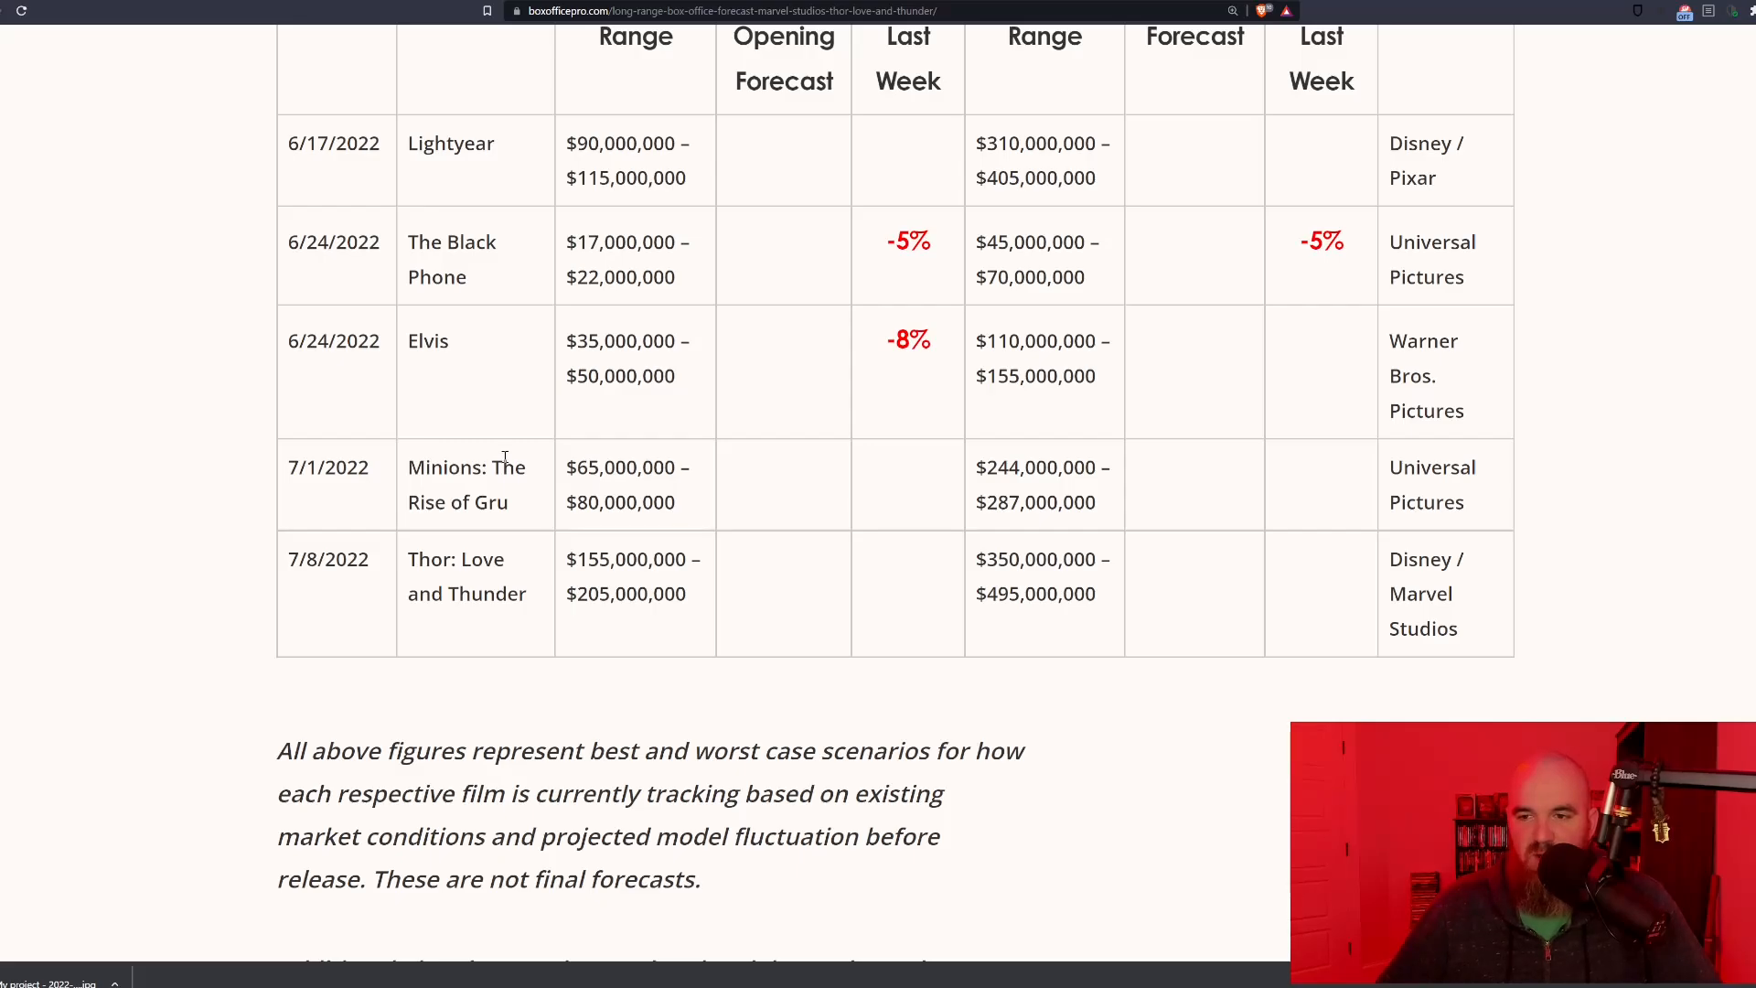
mouse_move(603, 479)
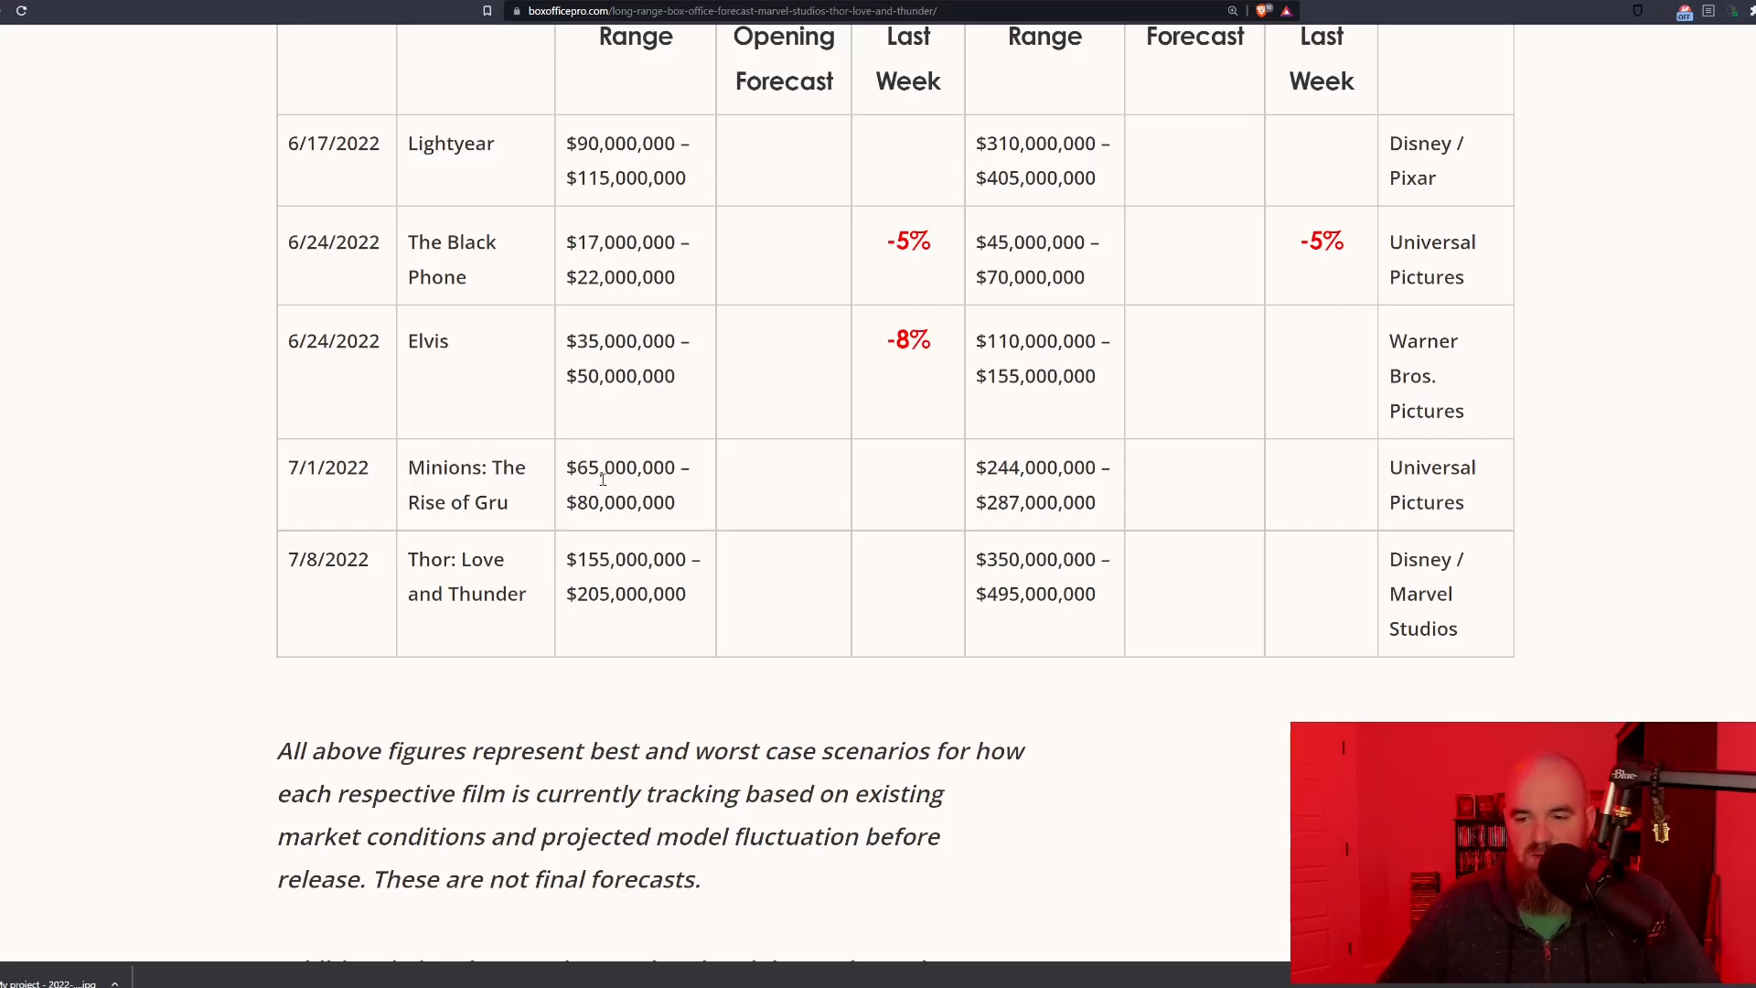
mouse_move(623, 449)
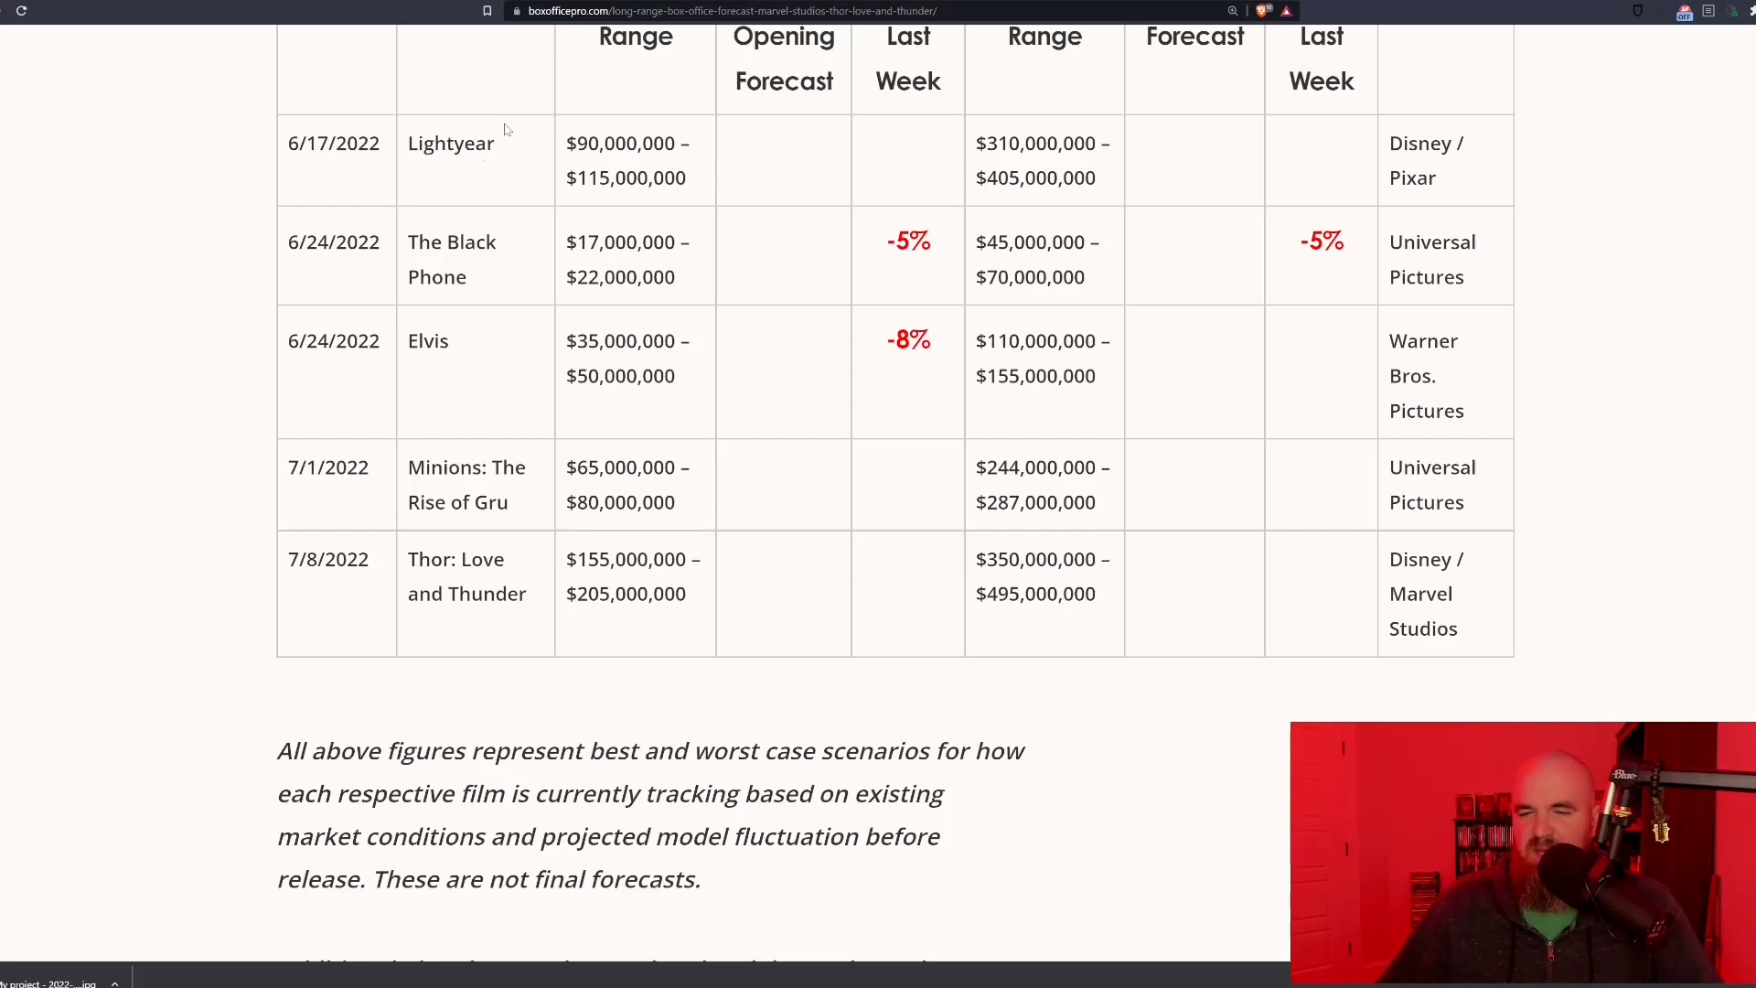
mouse_move(493, 131)
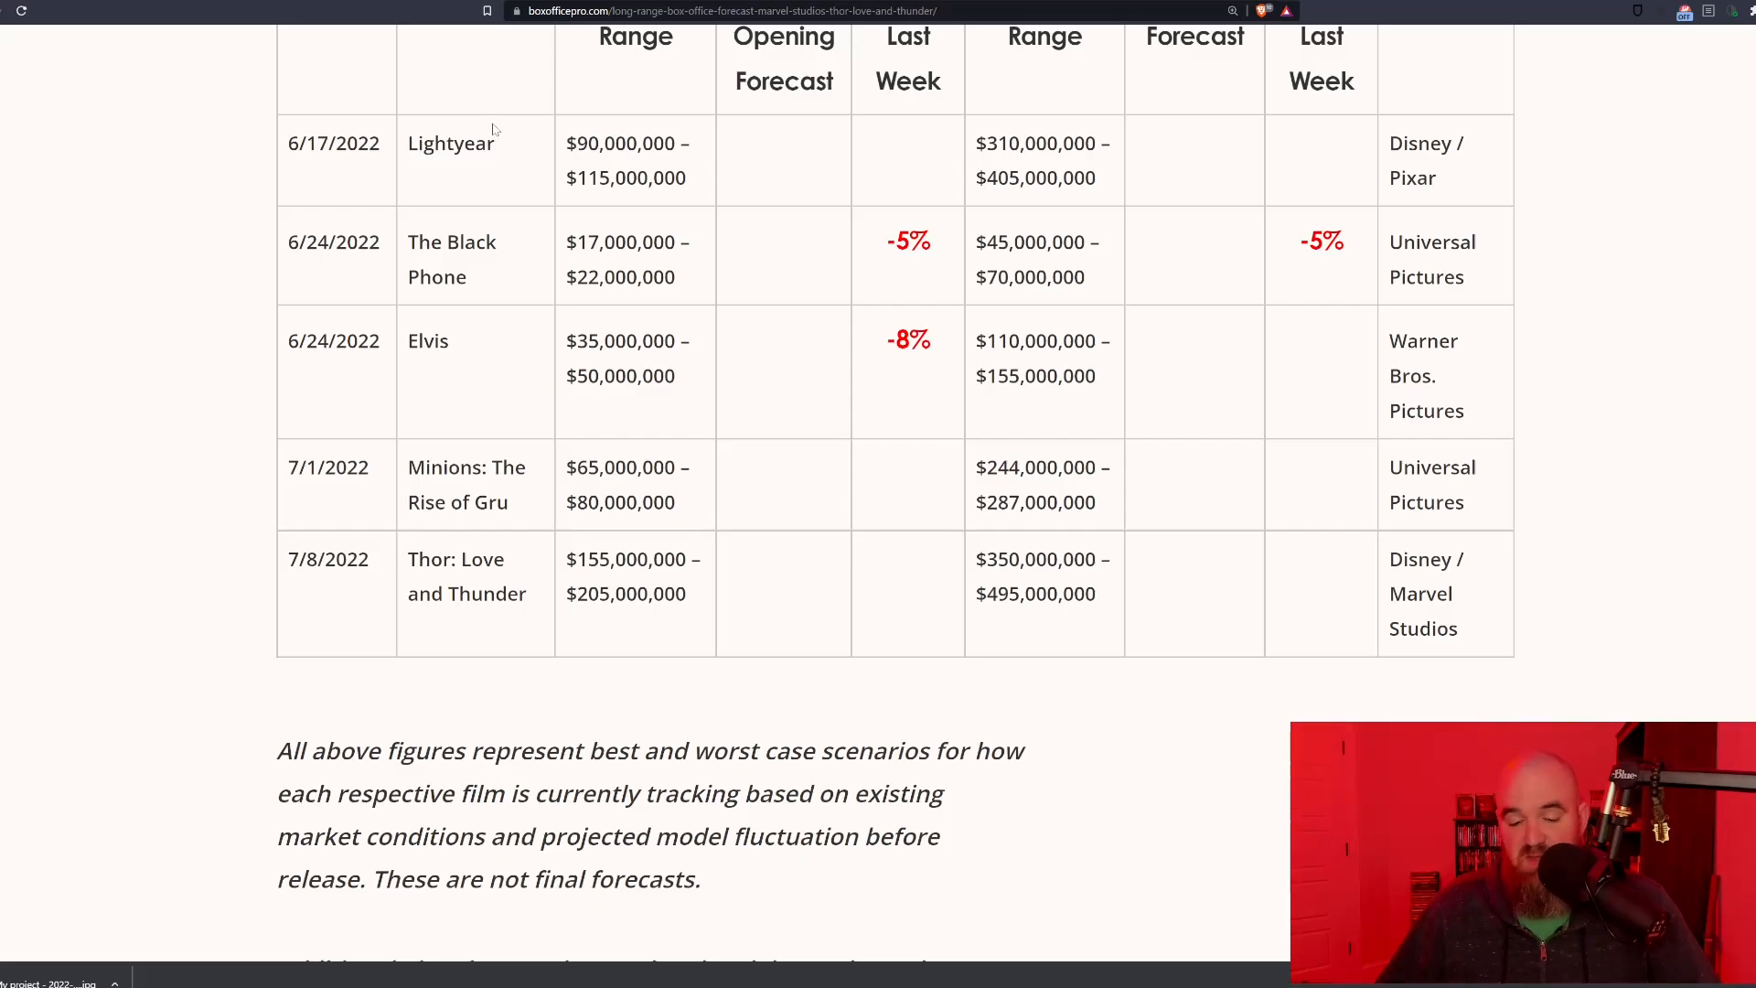
Step: Scroll the BoxOfficePro forecast past the disclaimer to the client projections note
scroll(down, 3)
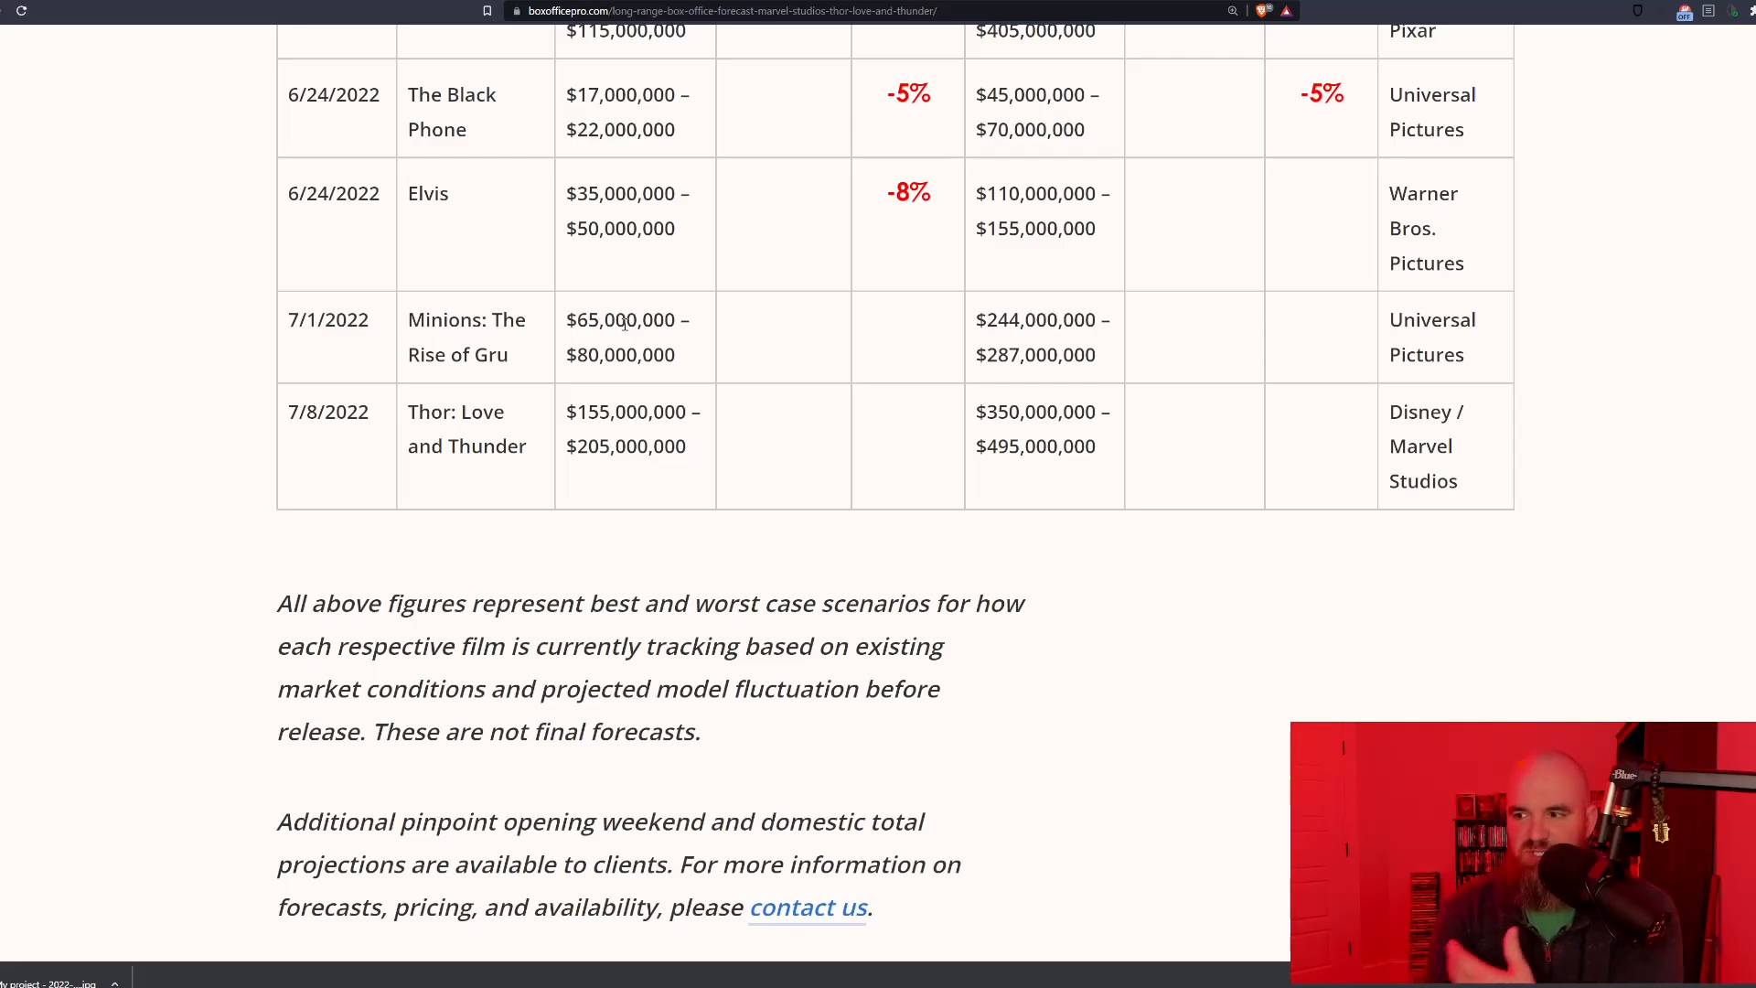
mouse_move(1098, 29)
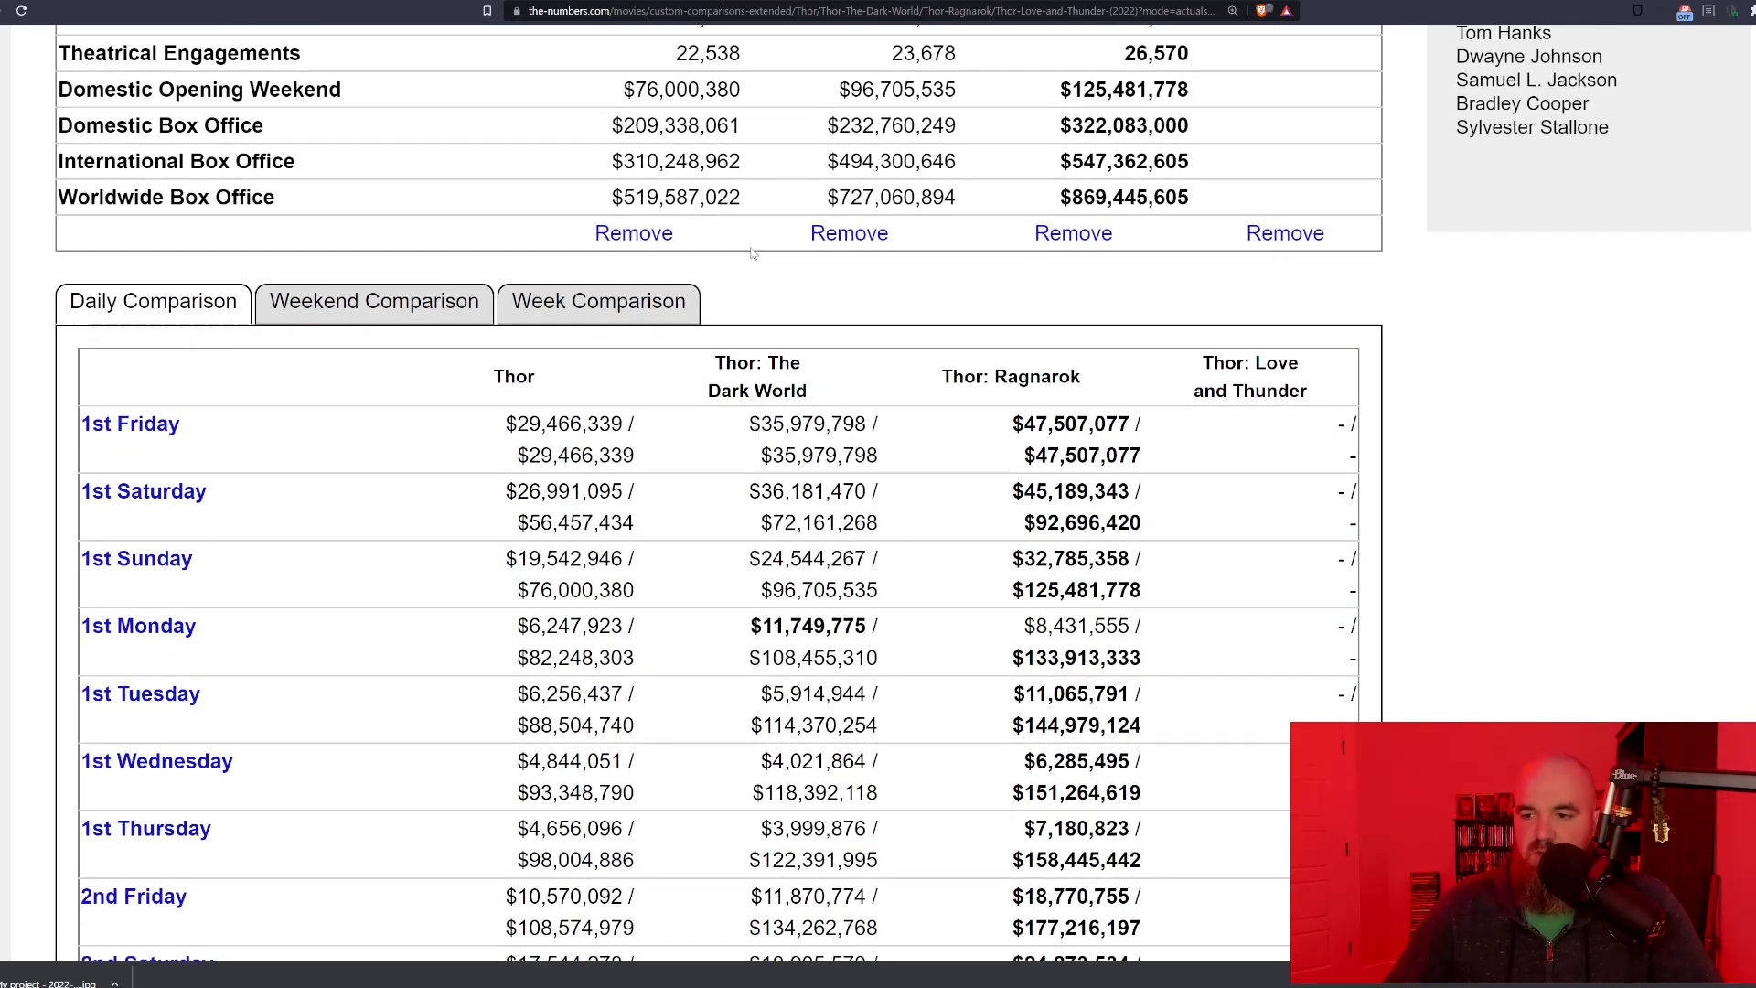
Step: Scroll the Thor comparison to daily grosses for Thor, The Dark World and Ragnarok
scroll(down, 3)
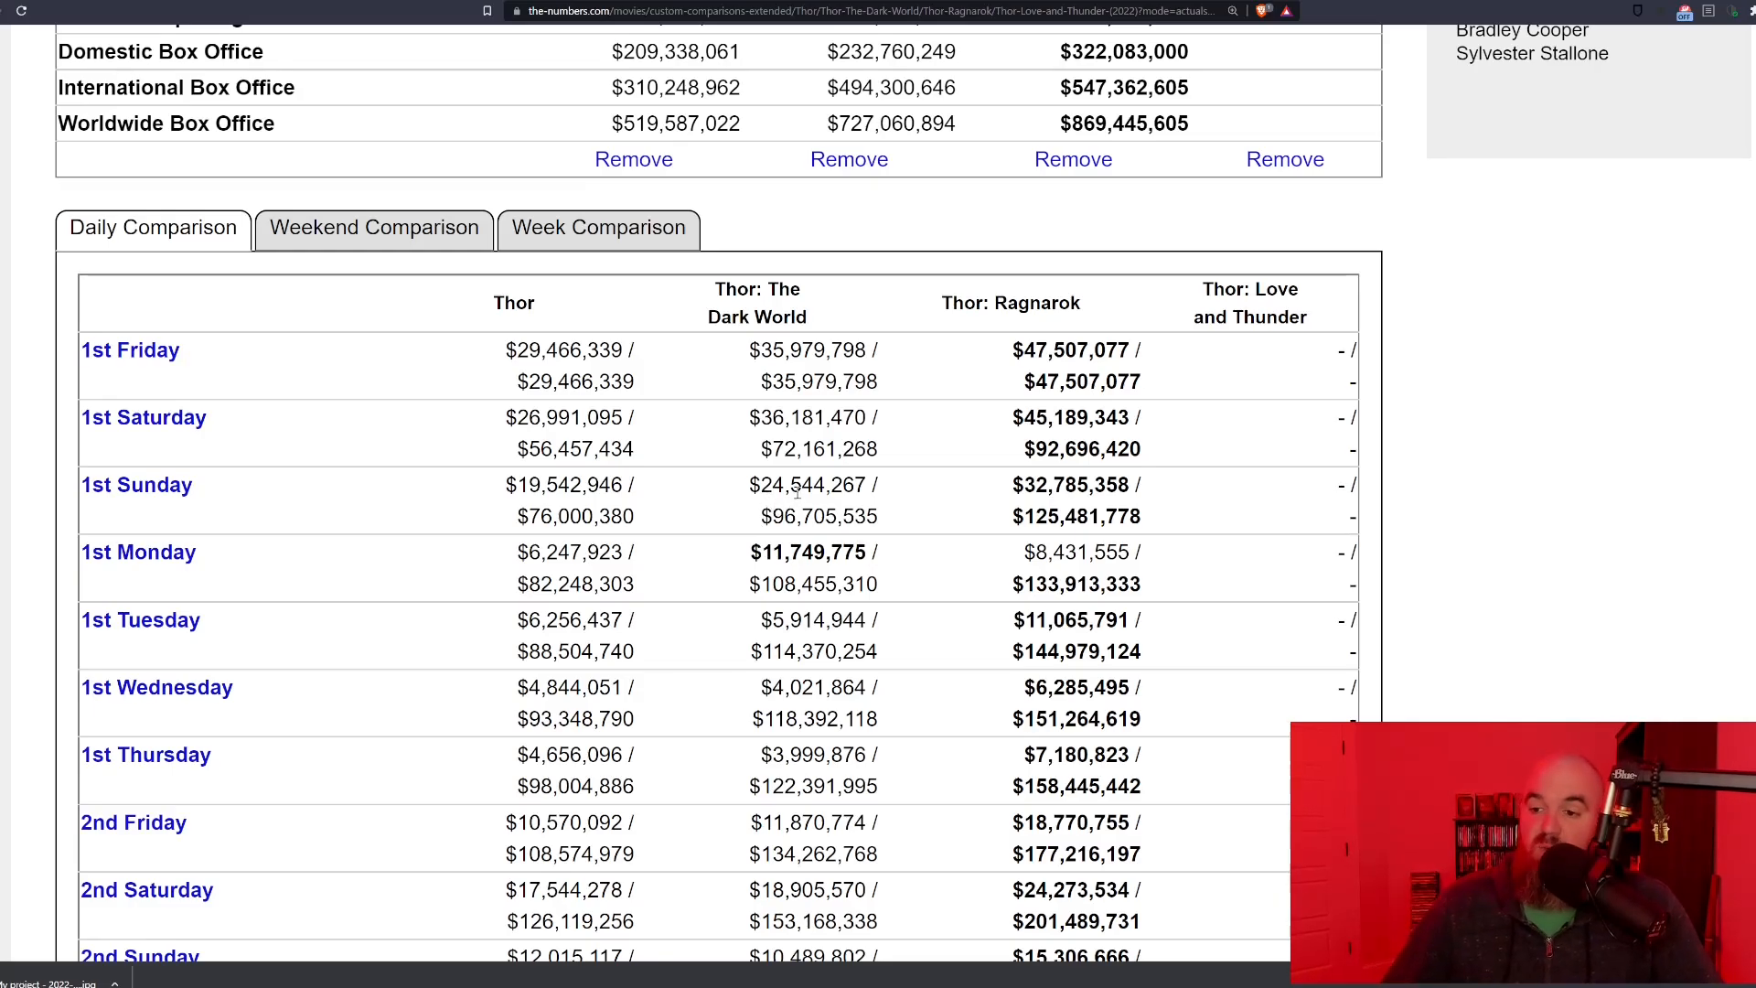
mouse_move(994, 528)
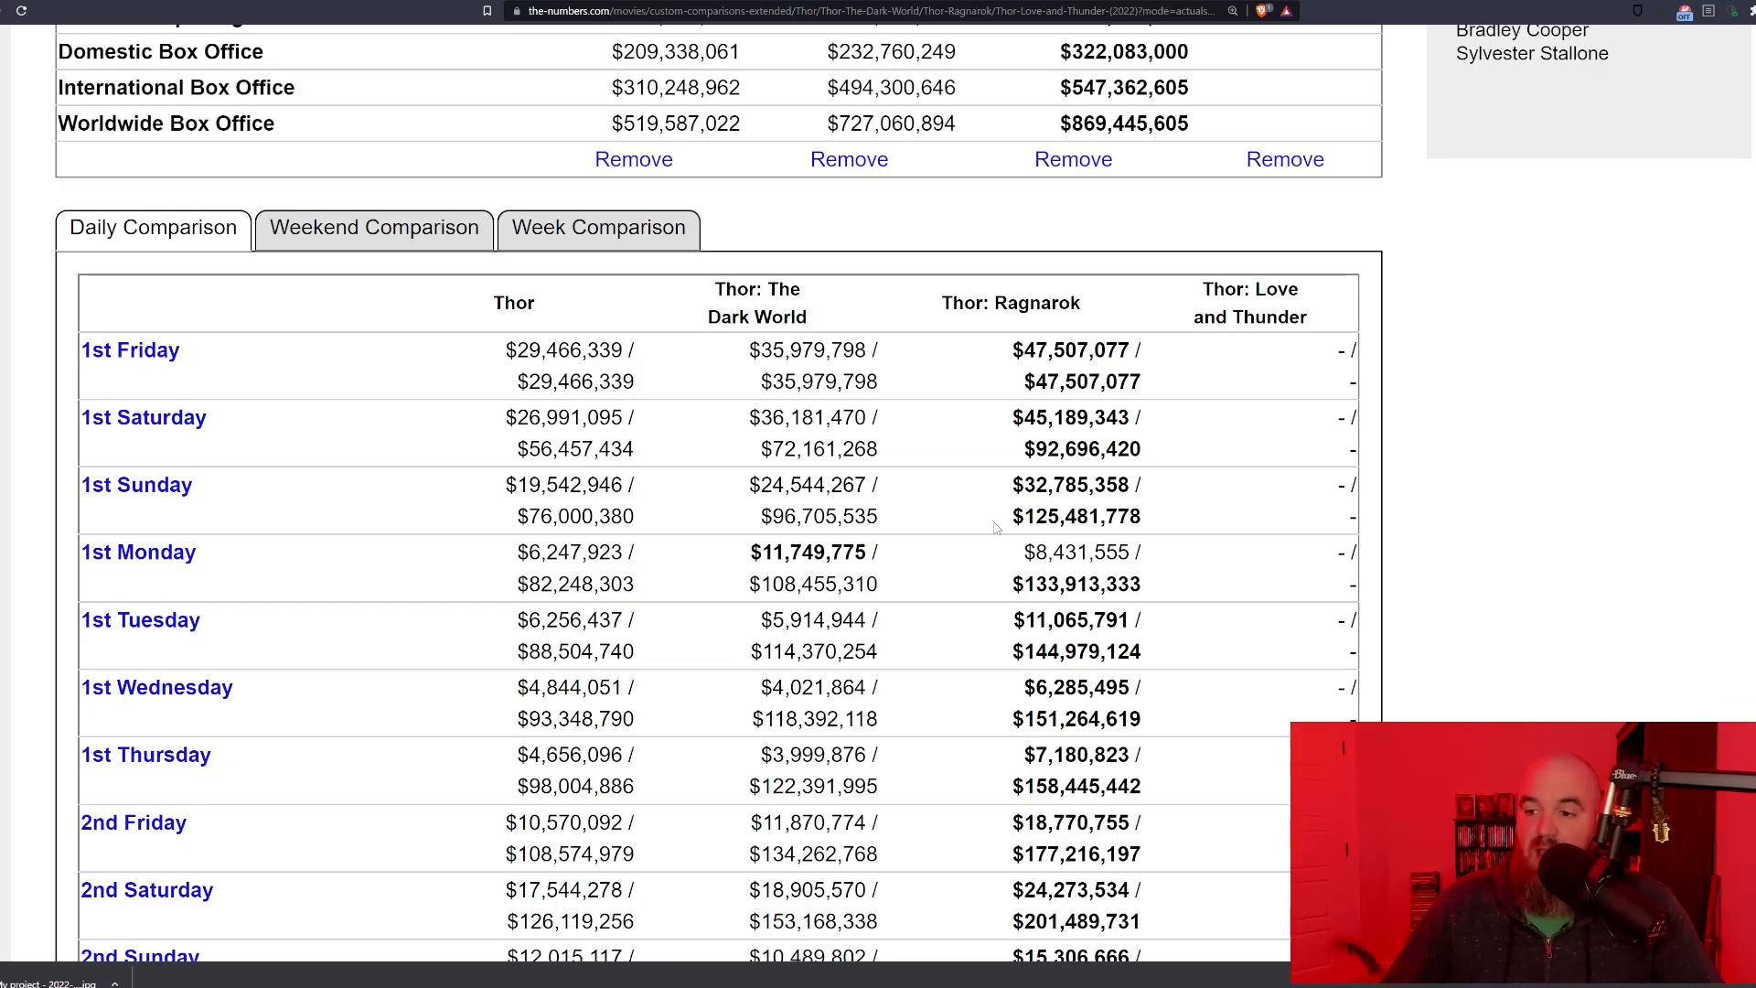
mouse_move(982, 470)
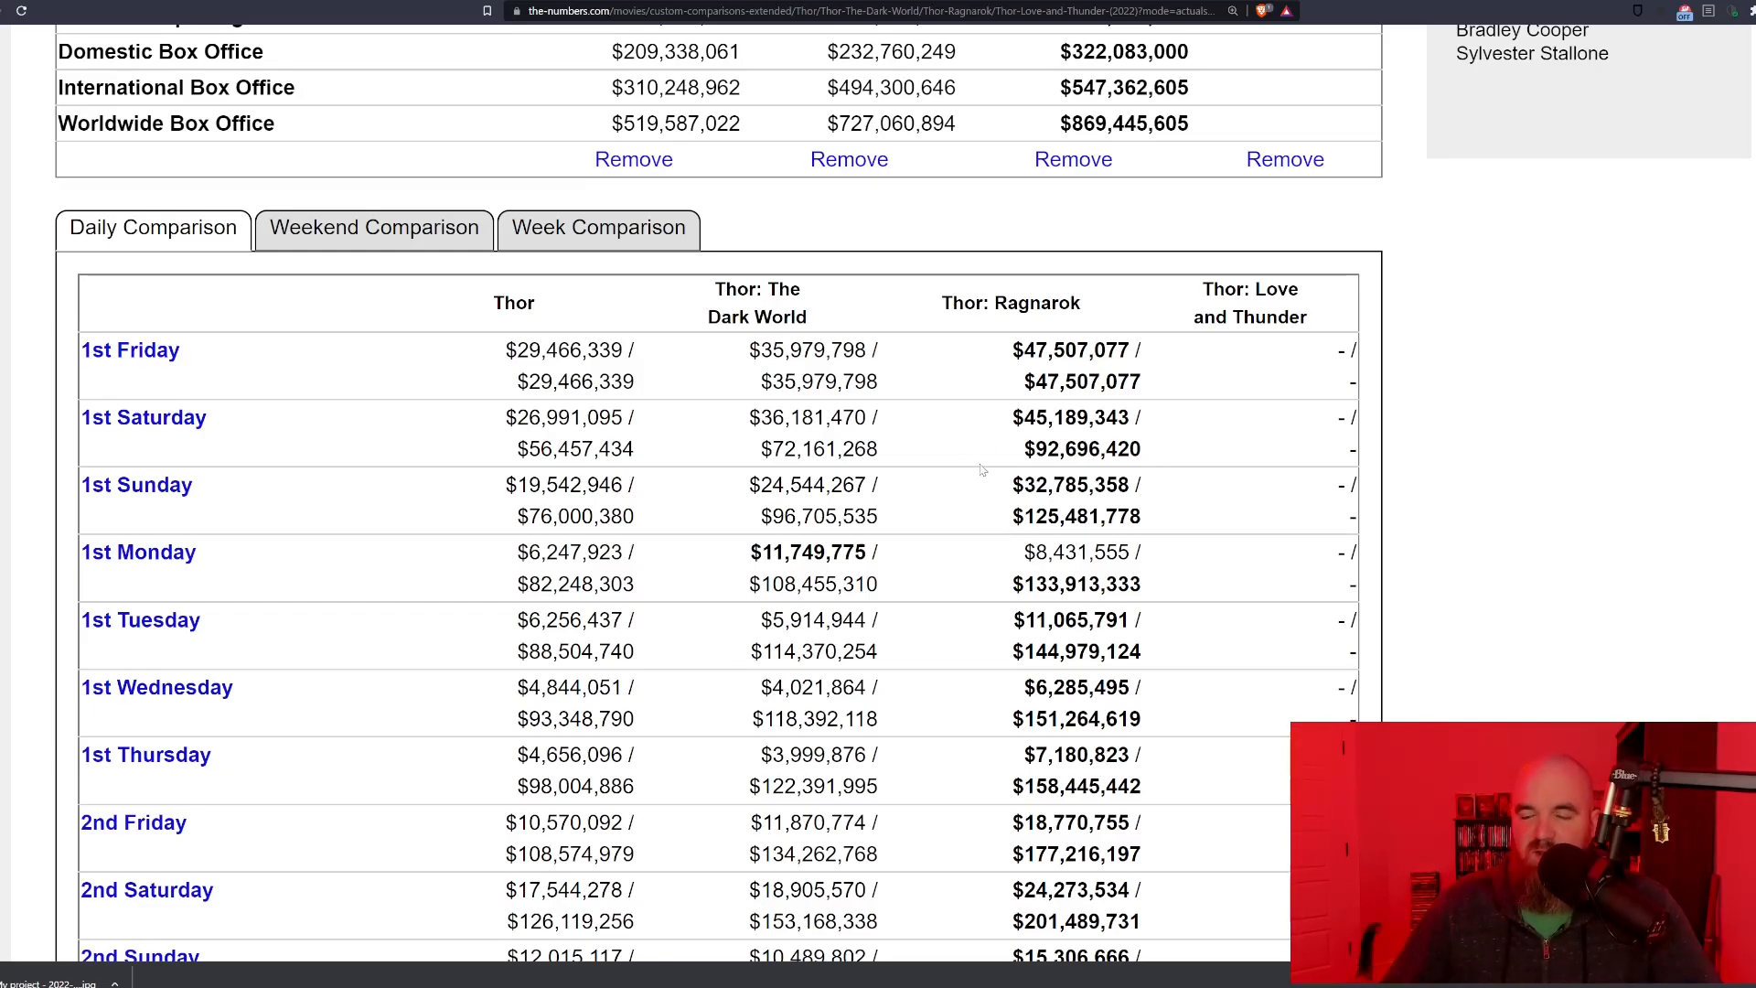
mouse_move(818, 201)
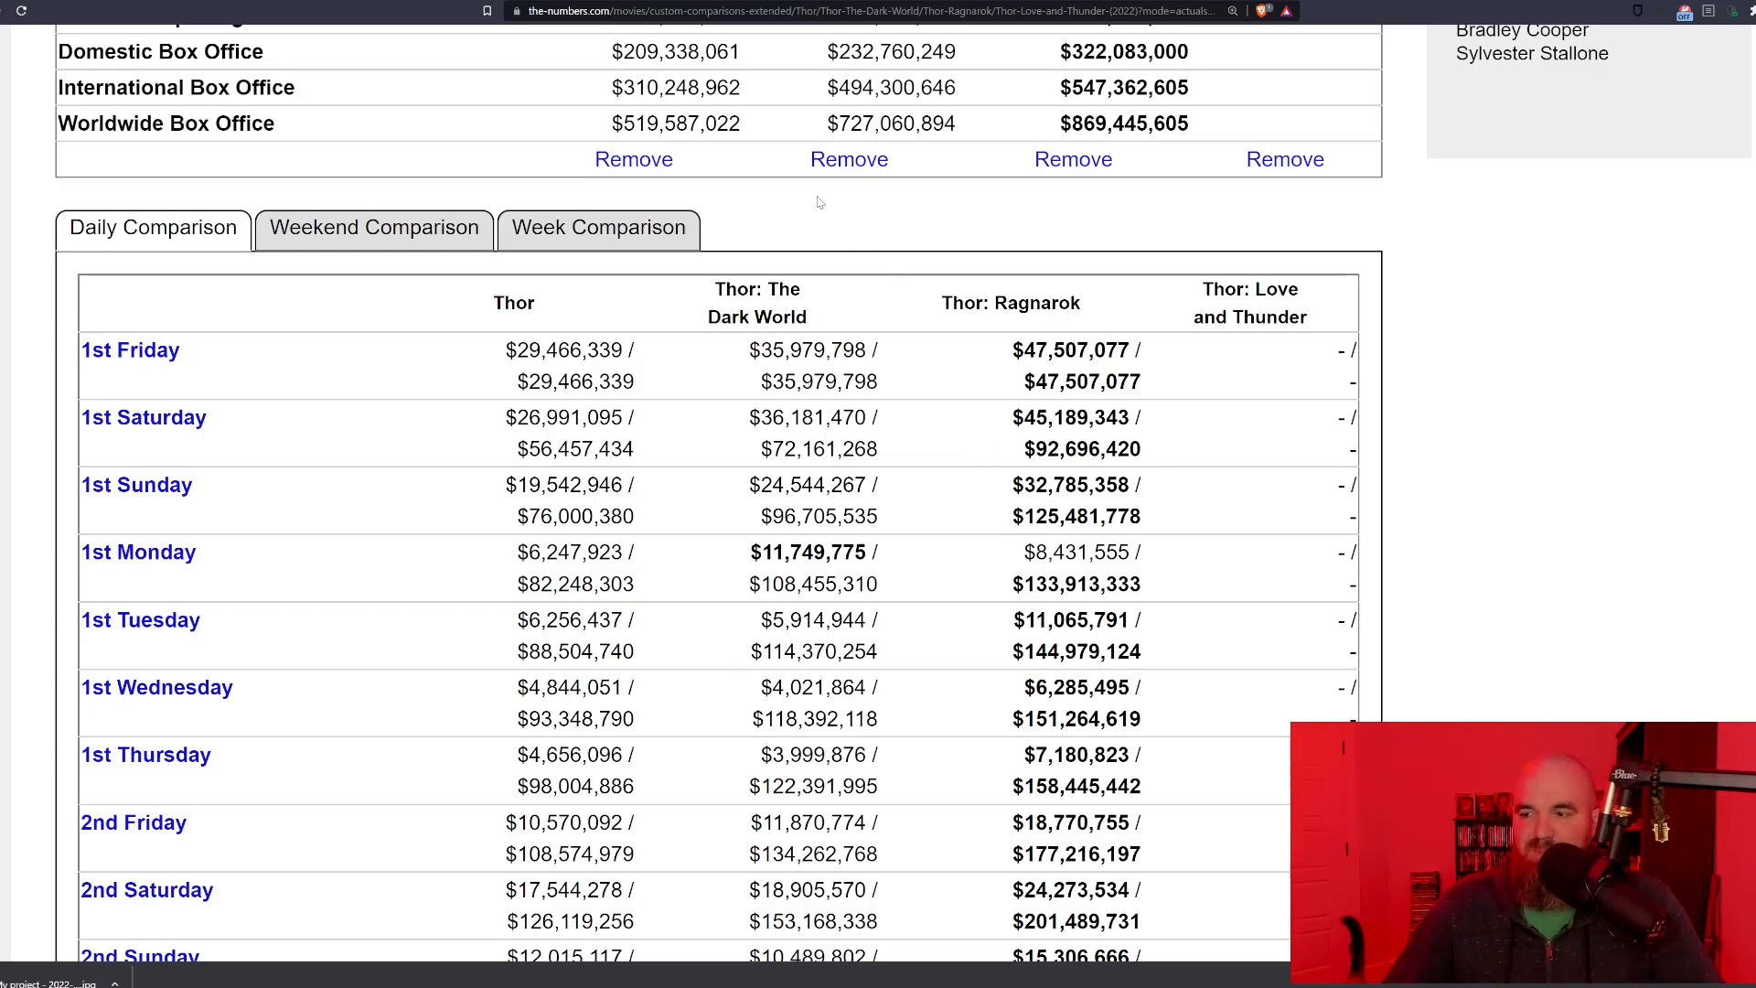
mouse_move(825, 215)
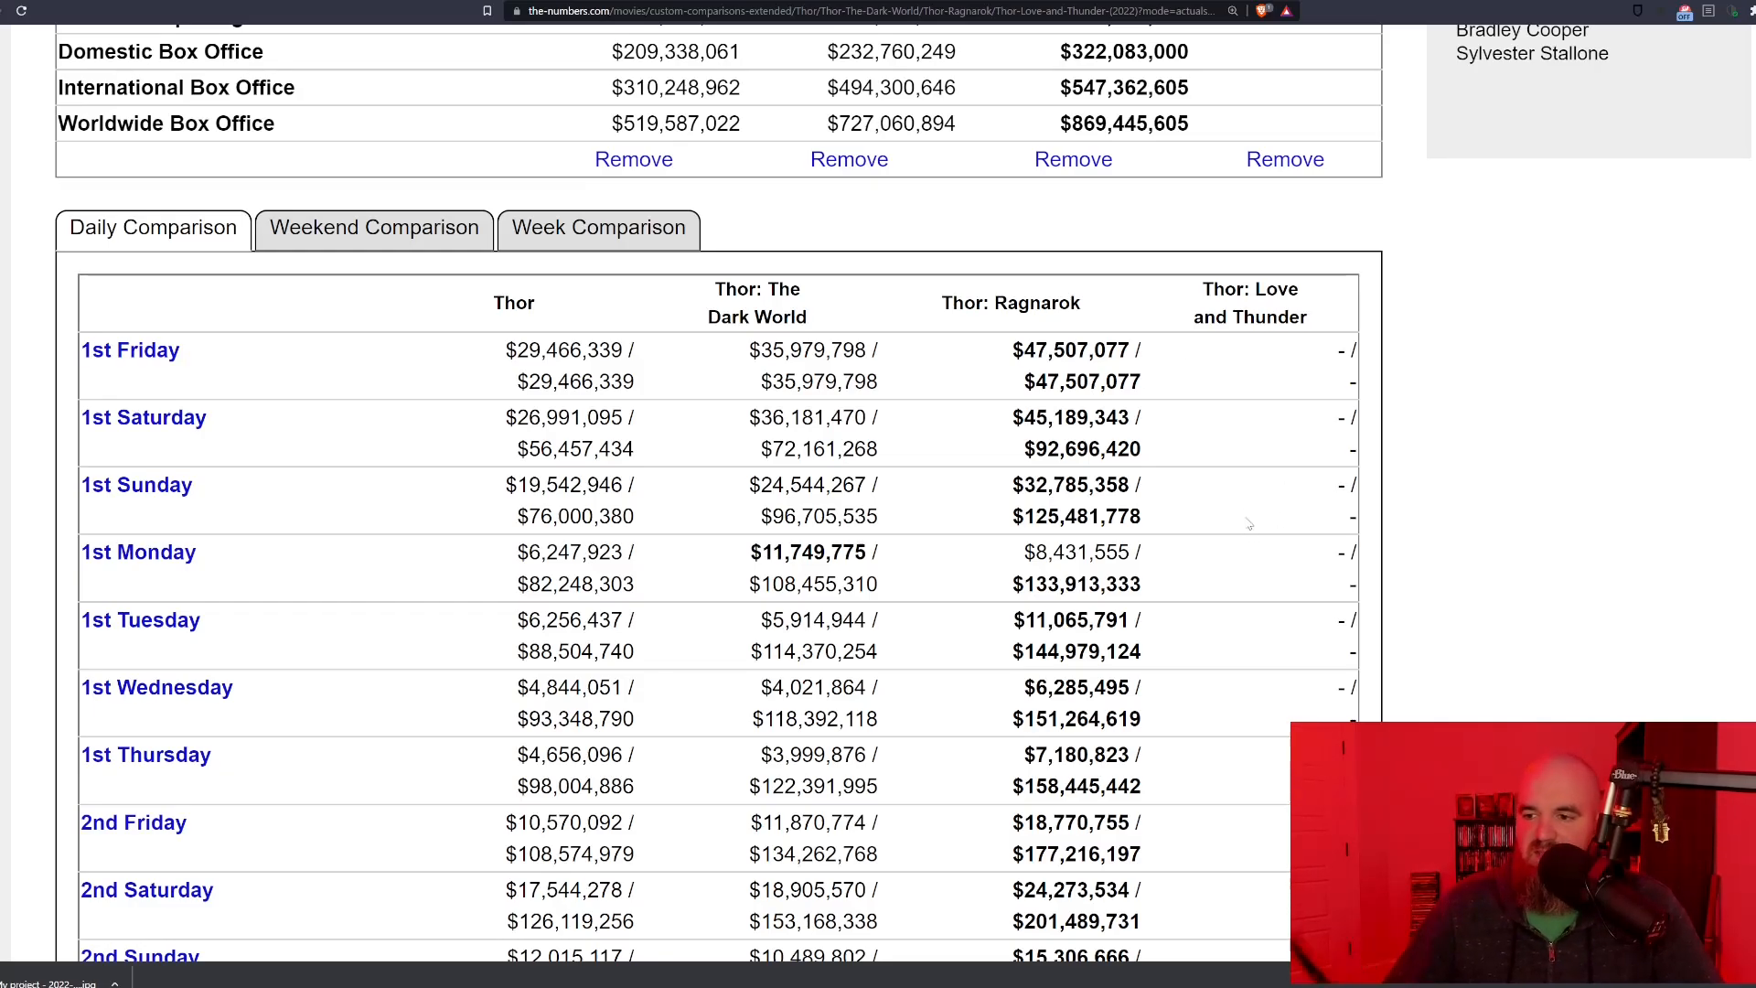
mouse_move(997, 269)
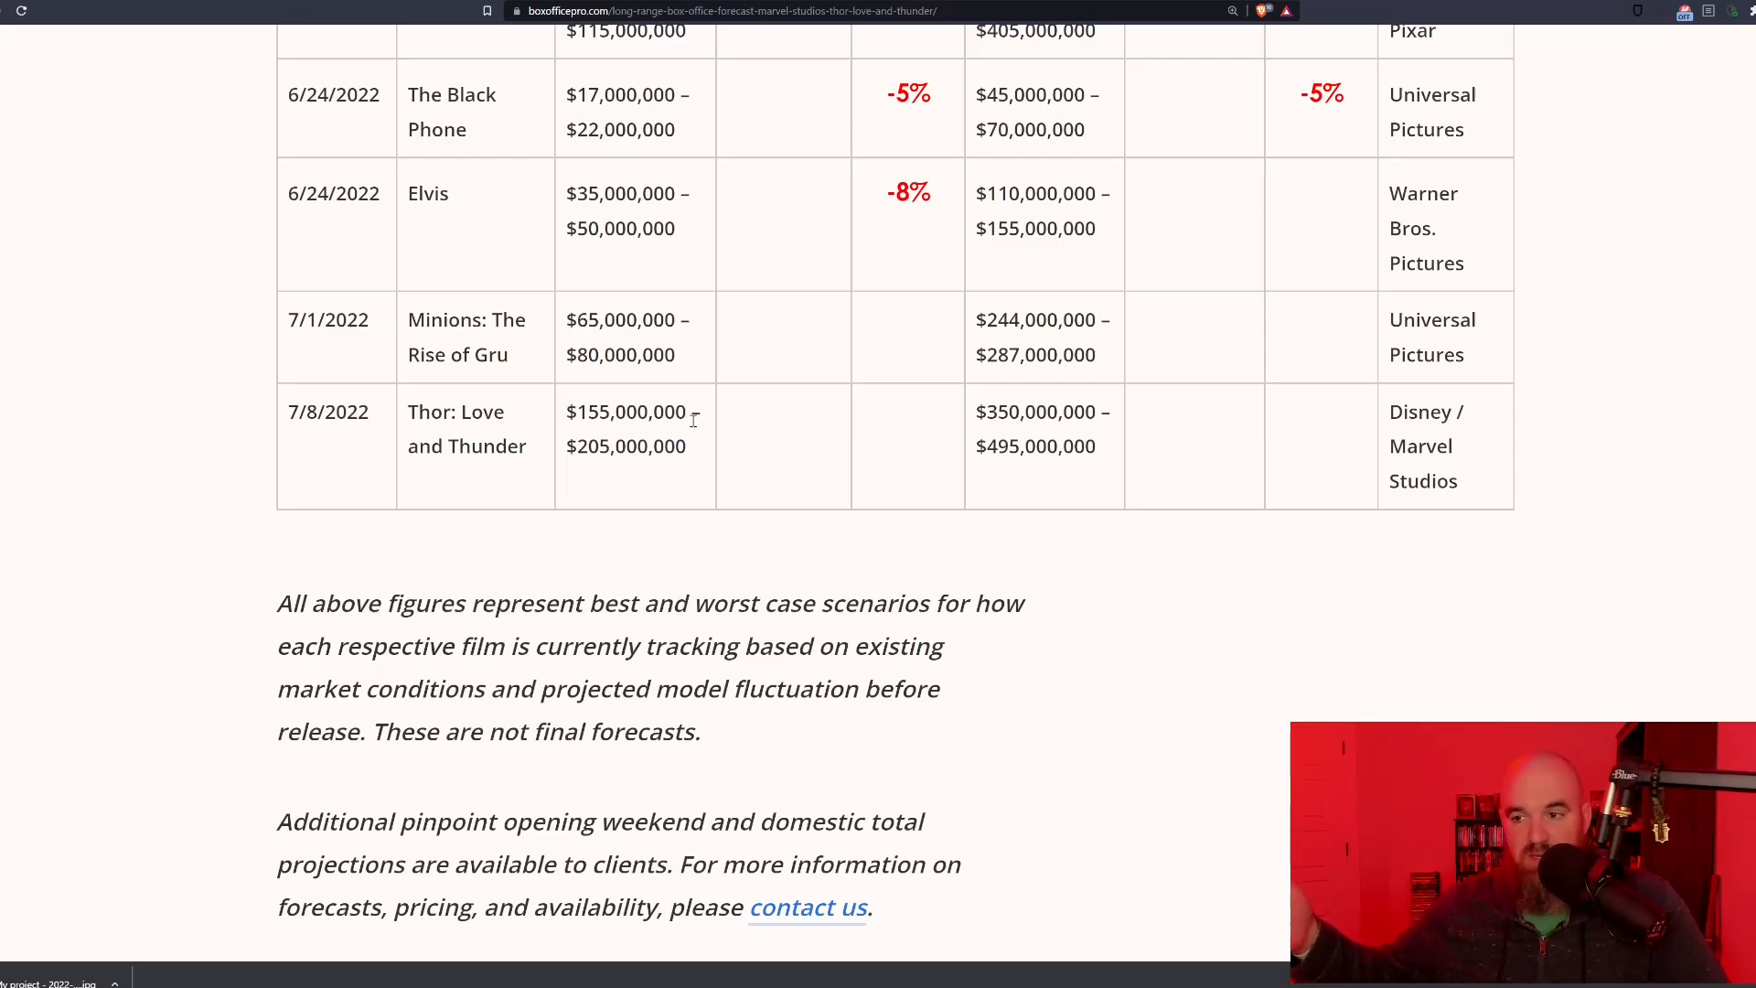
mouse_move(754, 356)
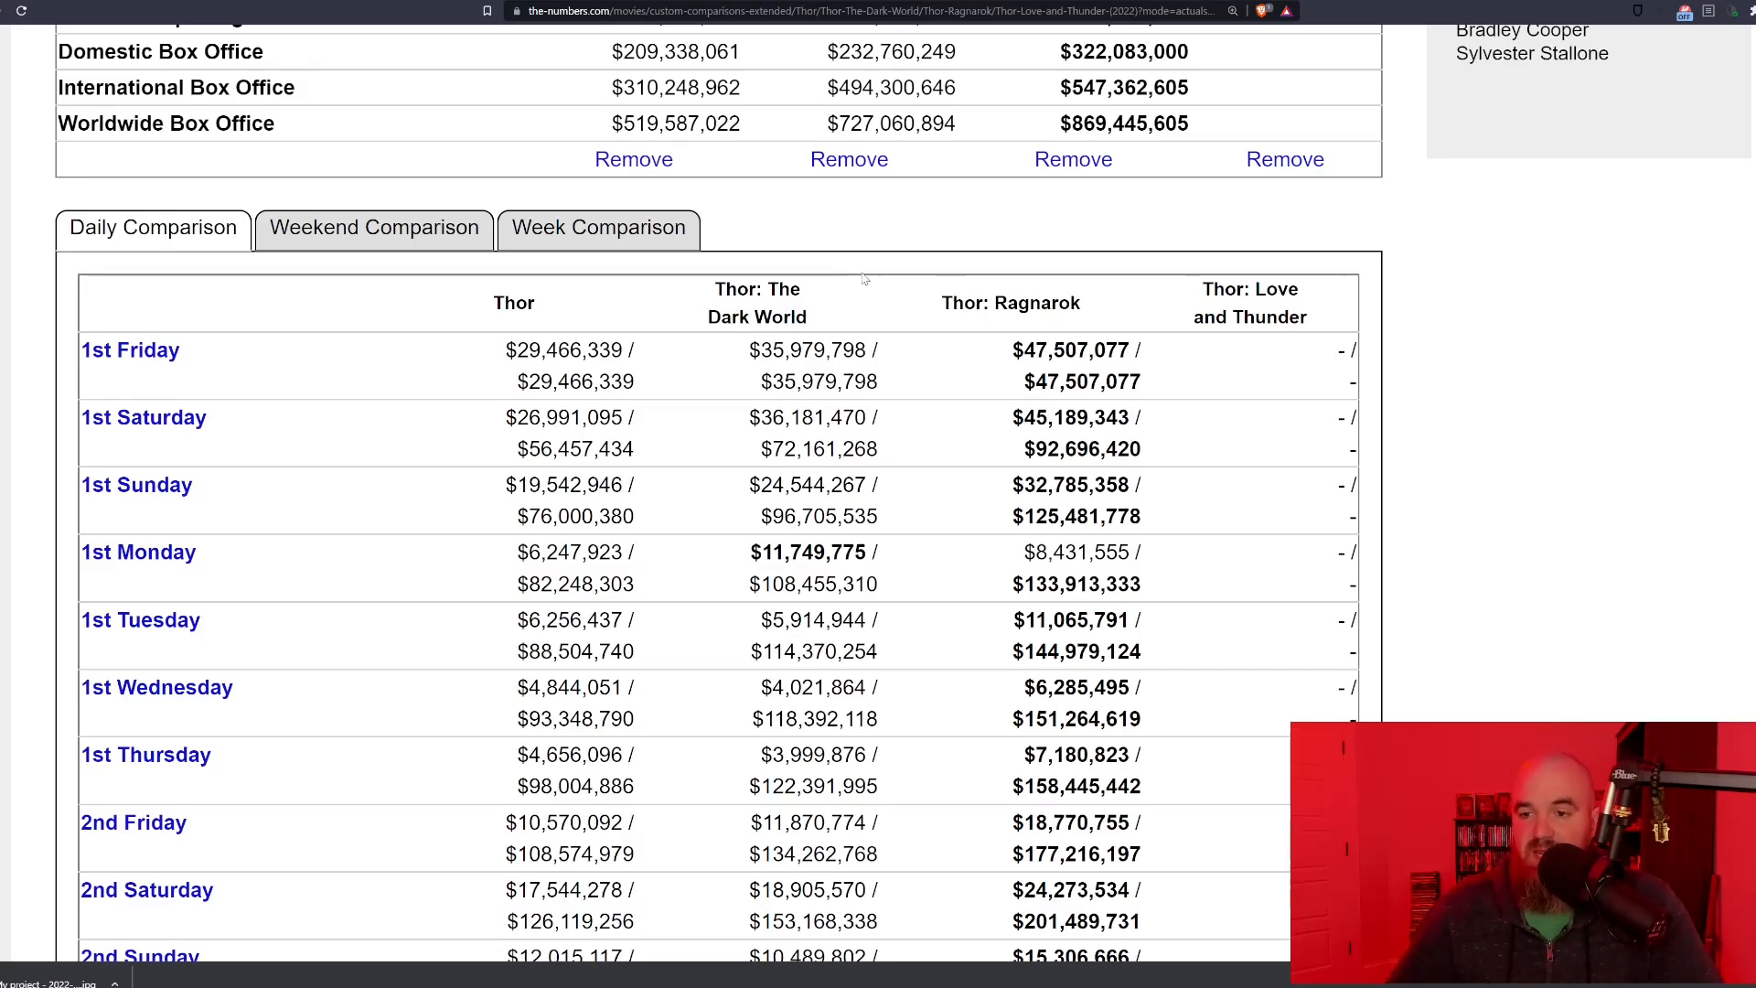
Step: Scroll to the Daily Cumulative Domestic Box Office chart for the Thor films
scroll(down, 3)
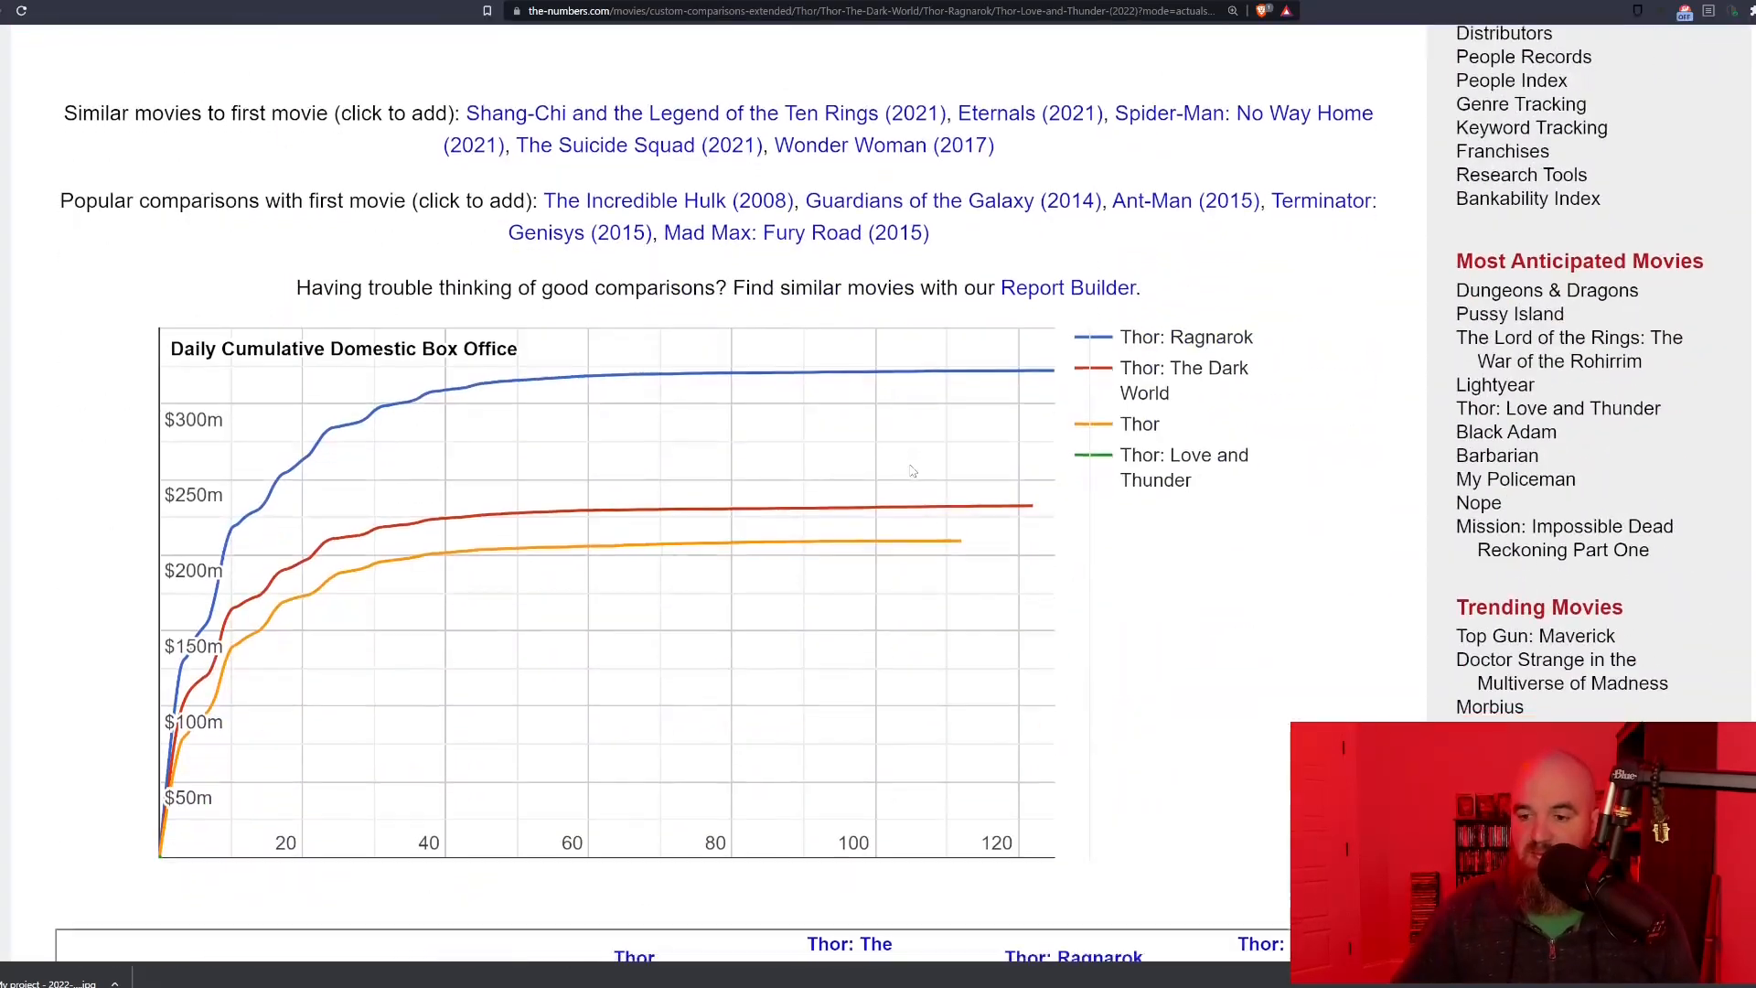
scroll(down, 3)
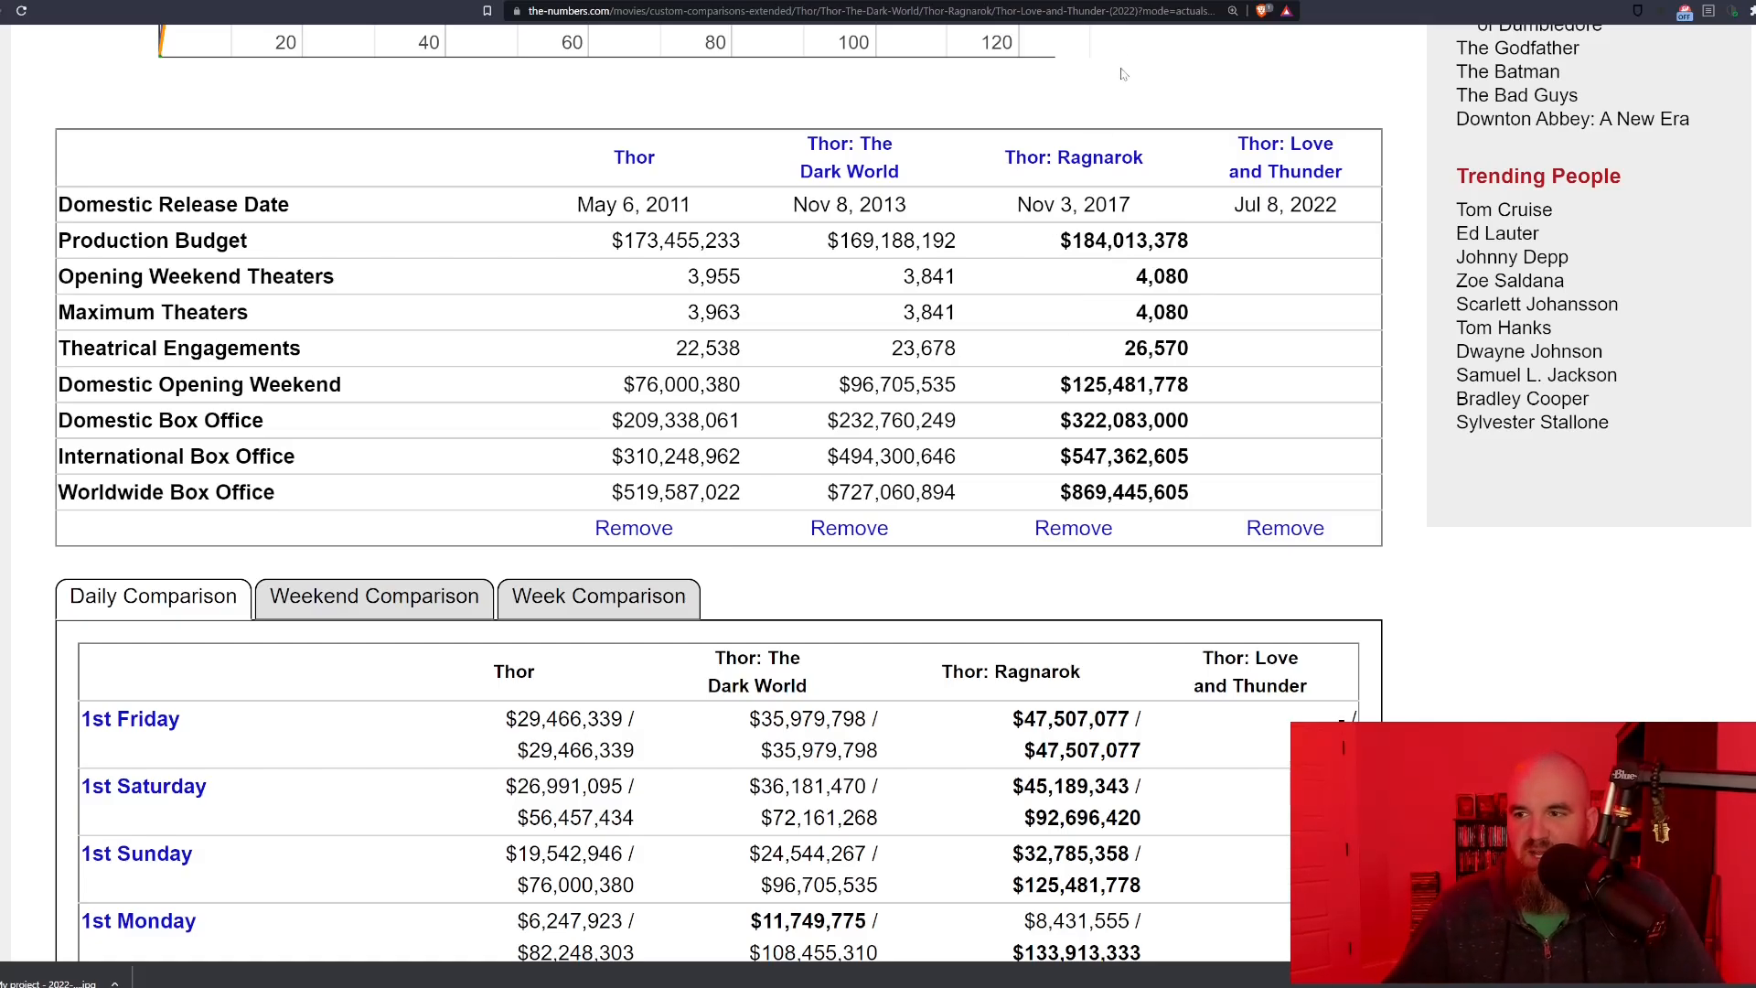
mouse_move(1131, 72)
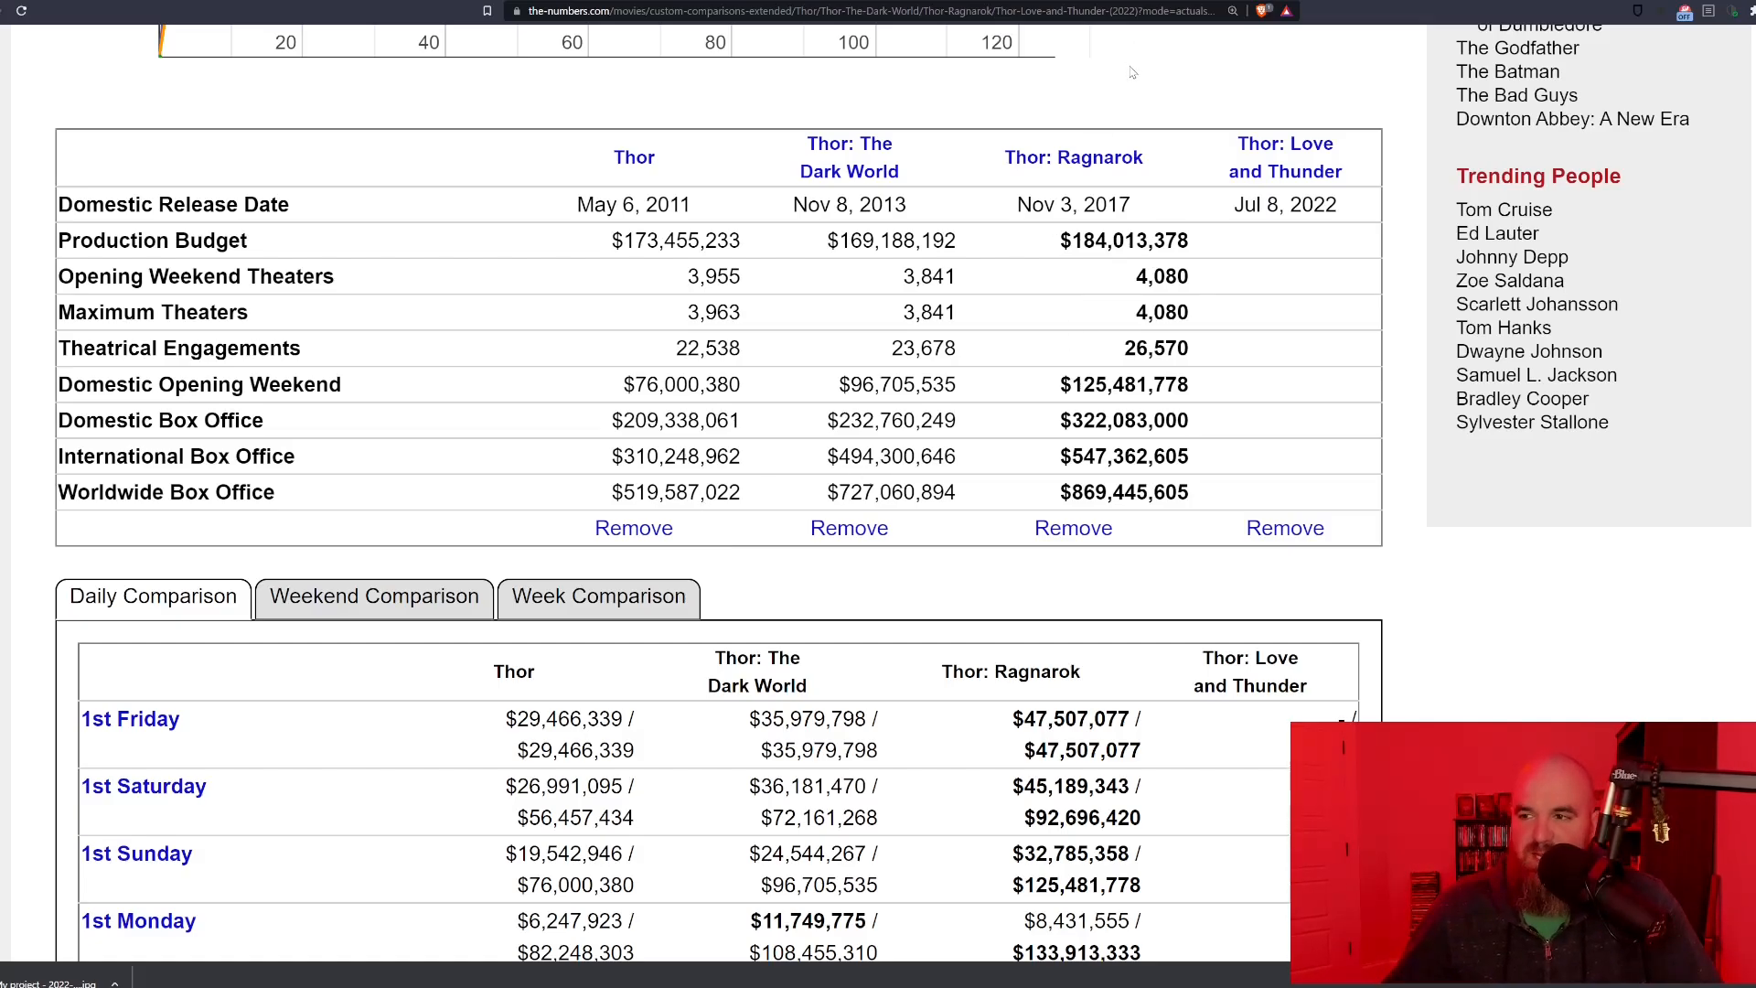
mouse_move(1092, 39)
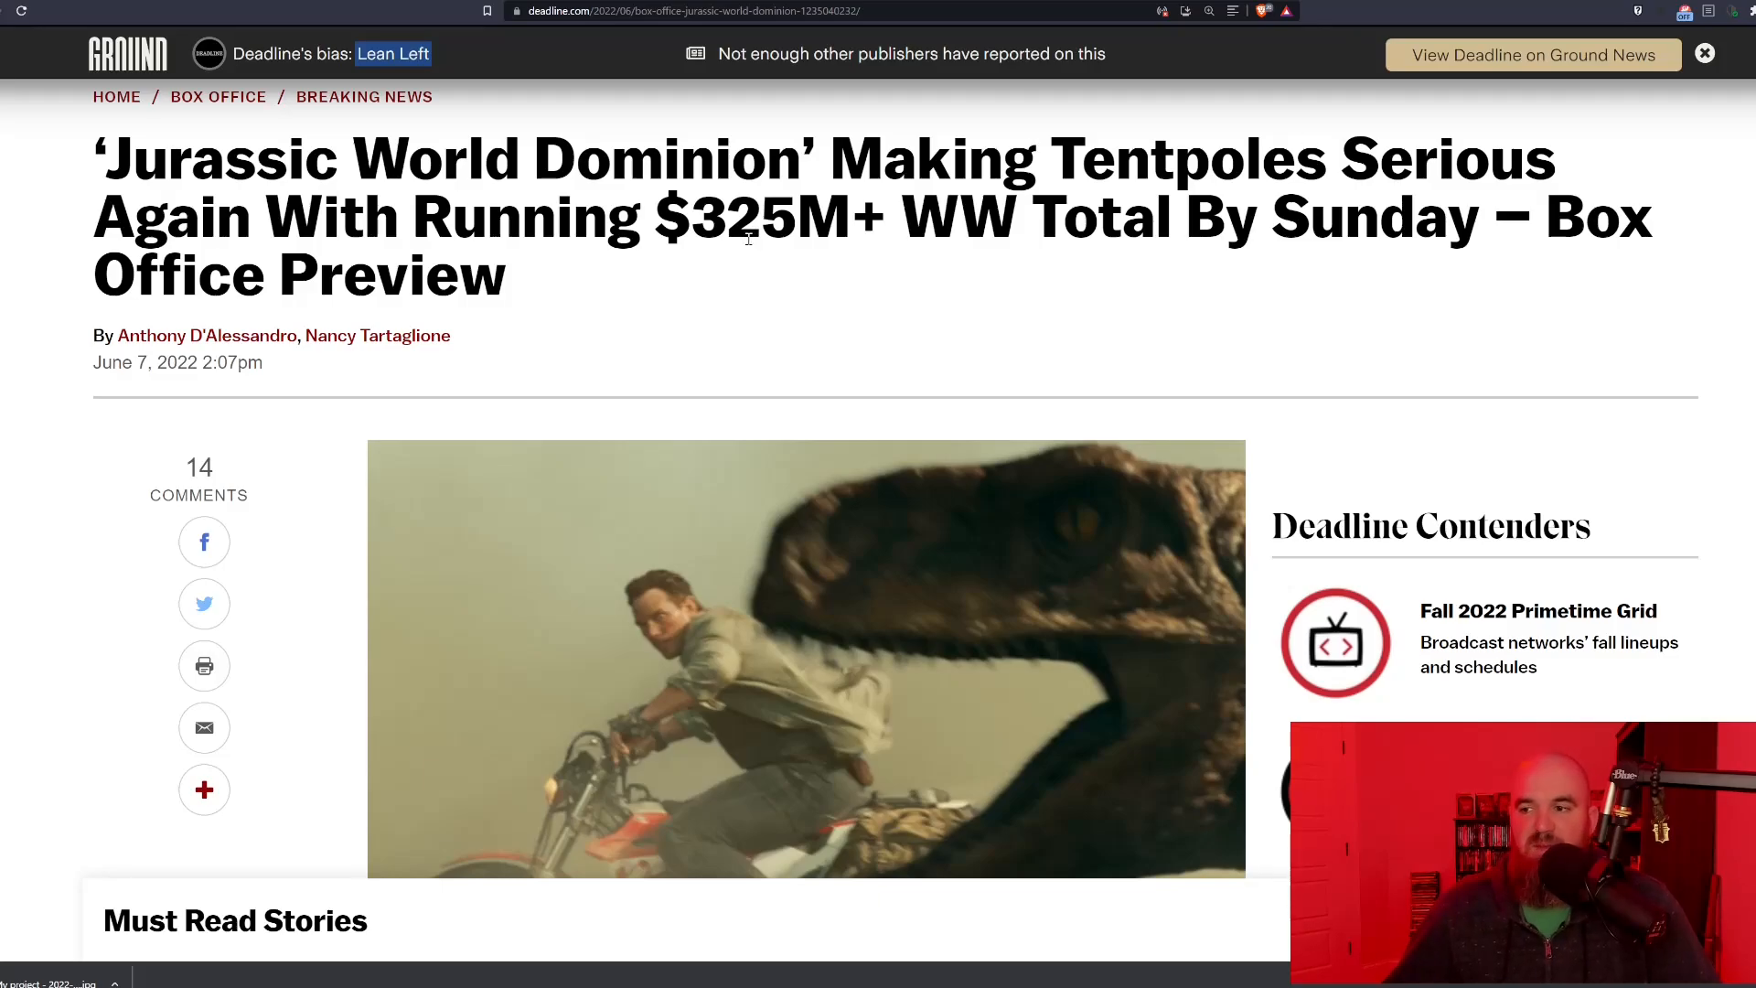
Step: Scroll the Deadline article to the $325M+ worldwide and $125M+ domestic projections
scroll(down, 3)
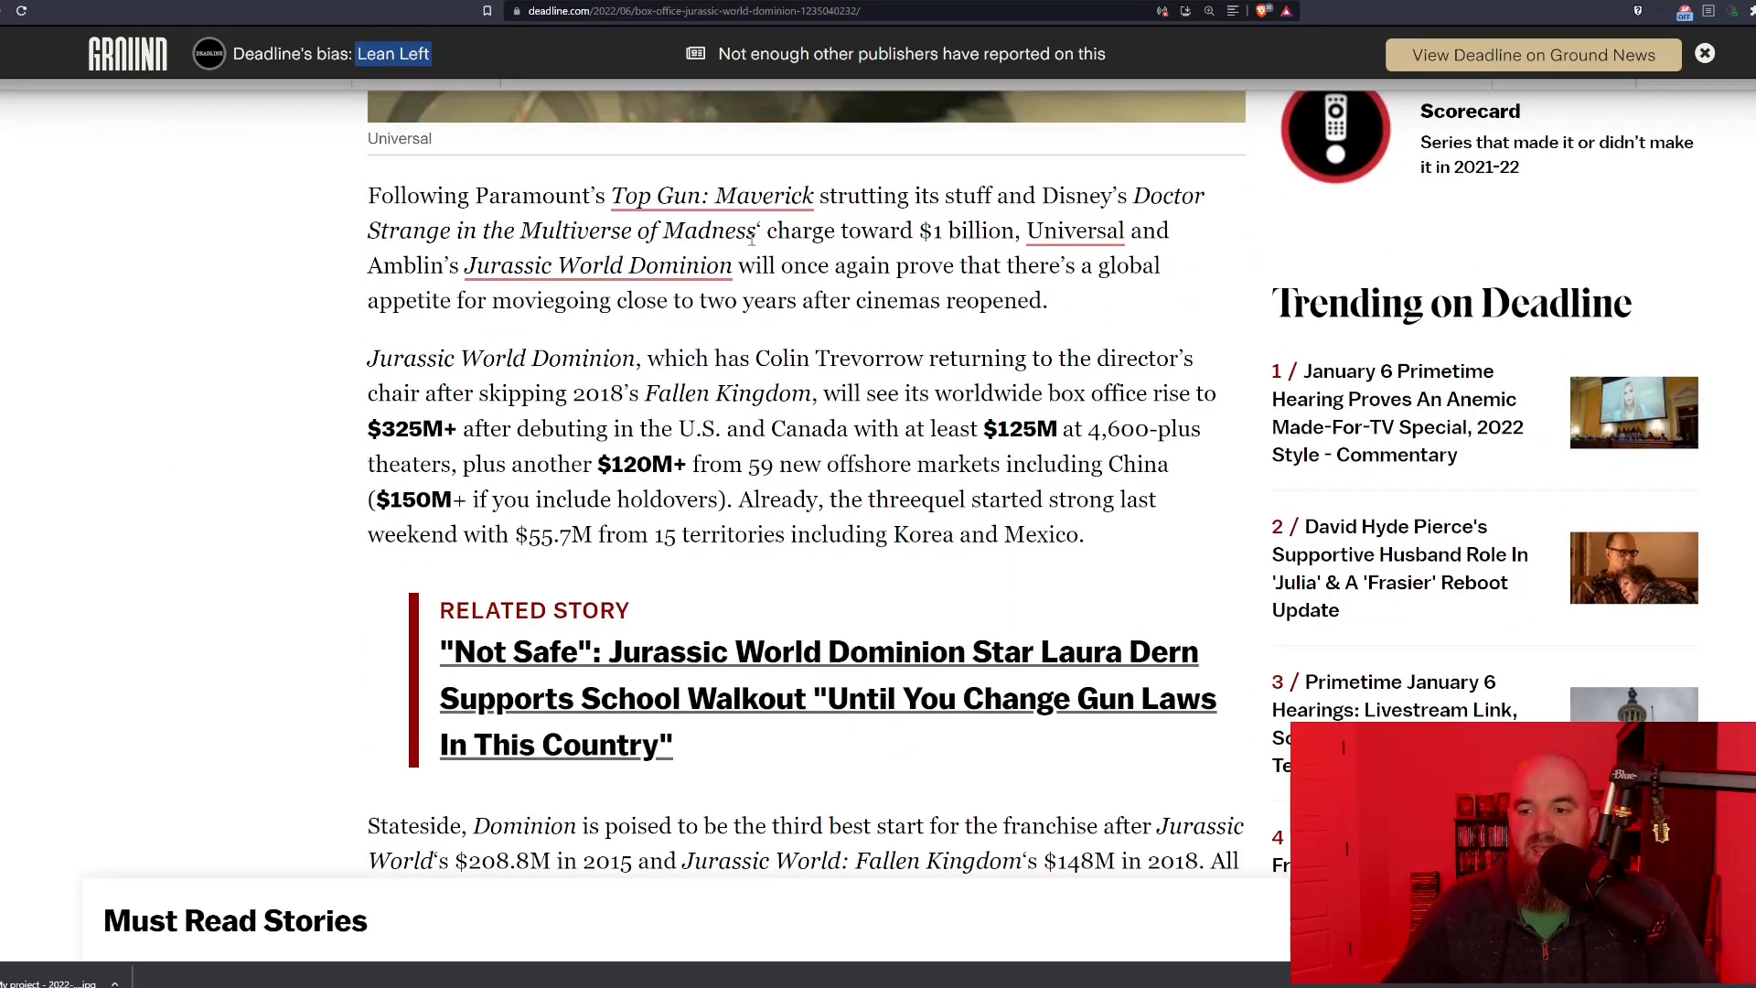
scroll(down, 3)
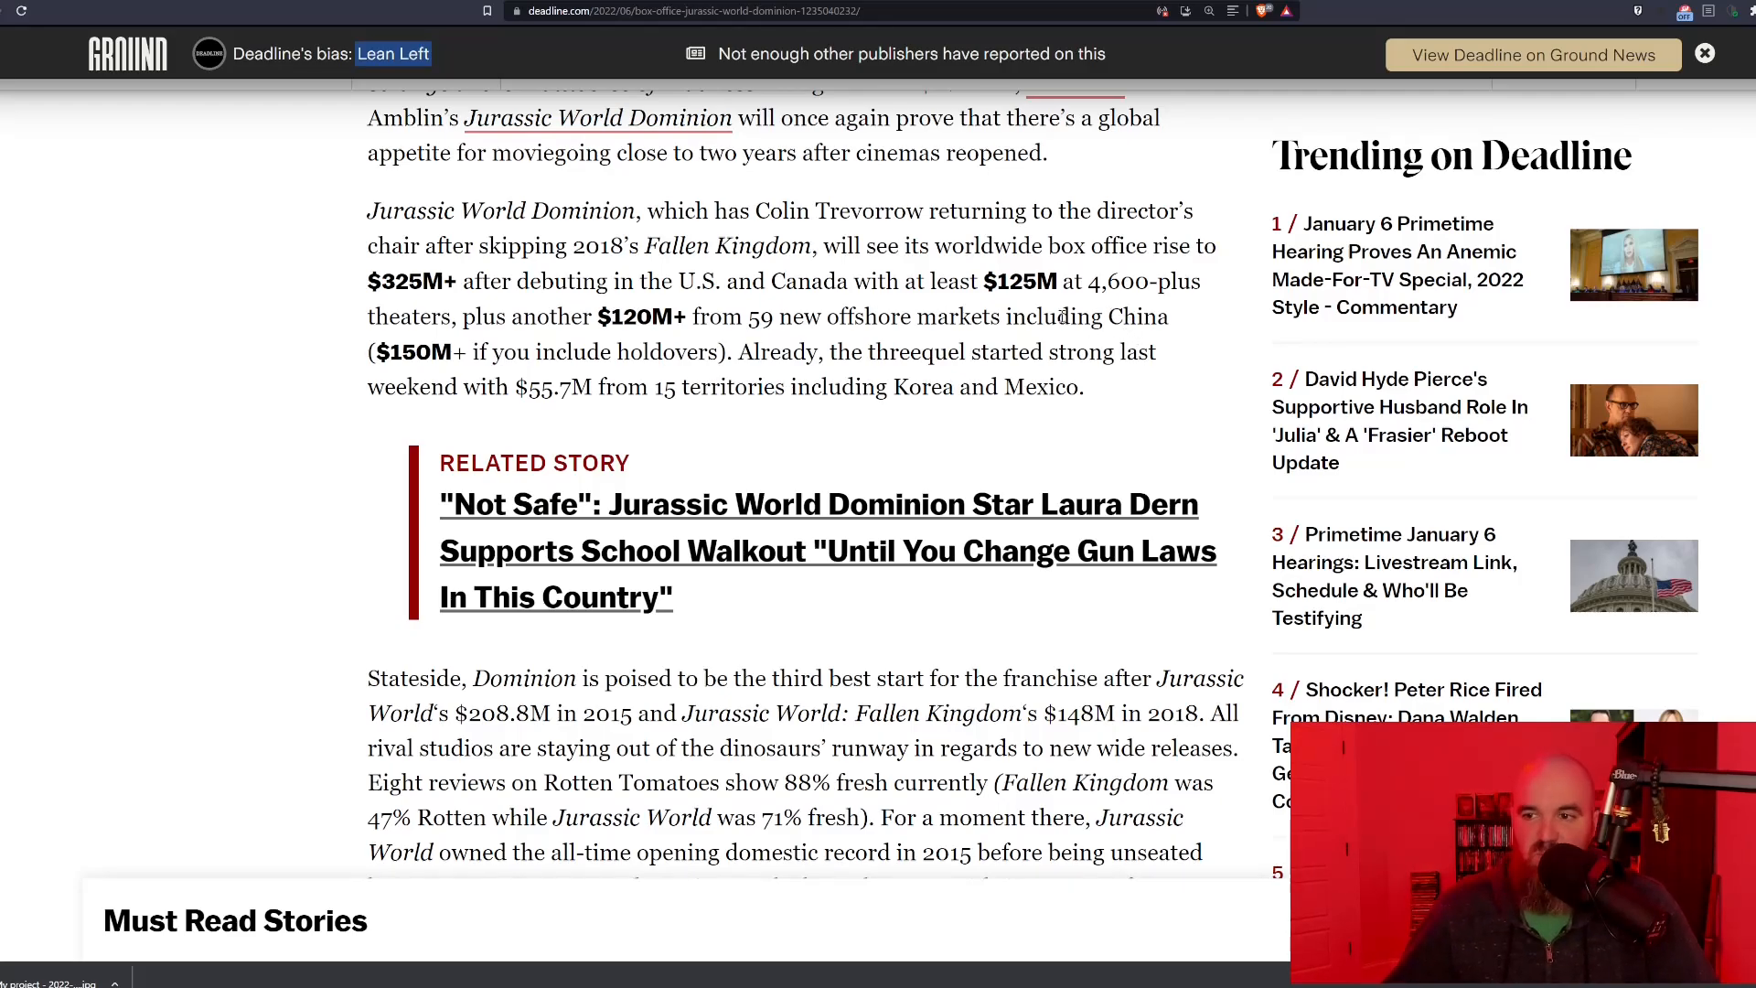
scroll(up, 3)
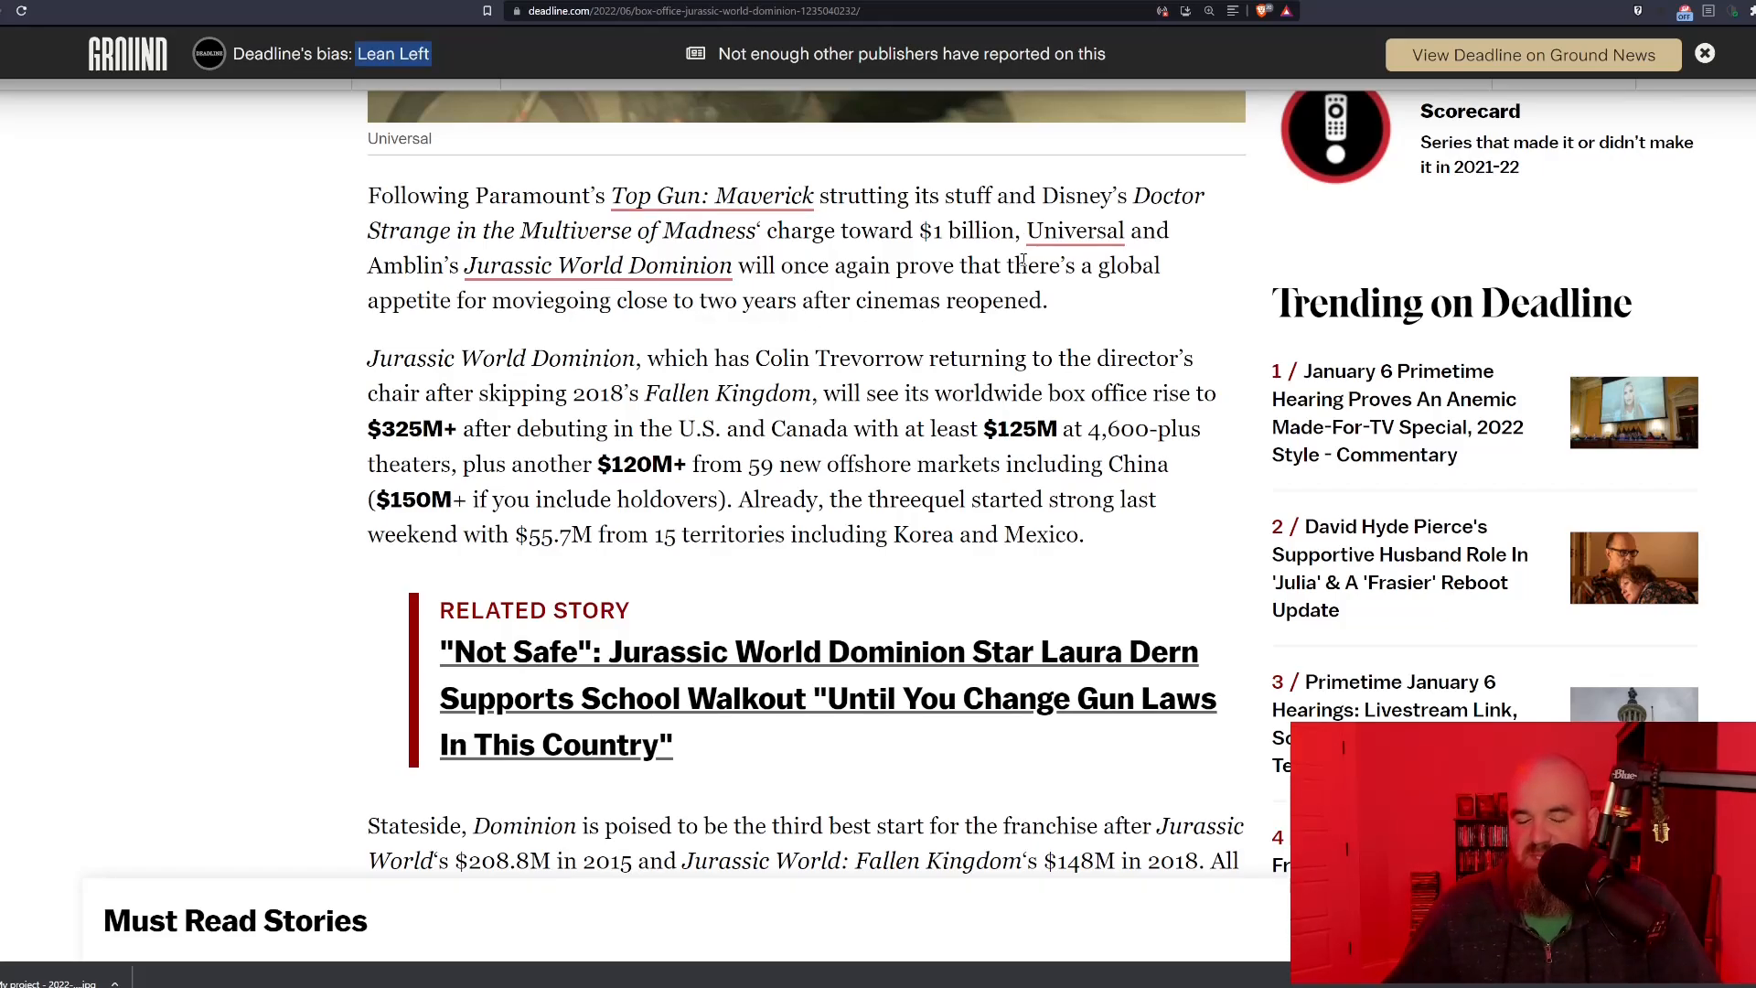
mouse_move(1031, 294)
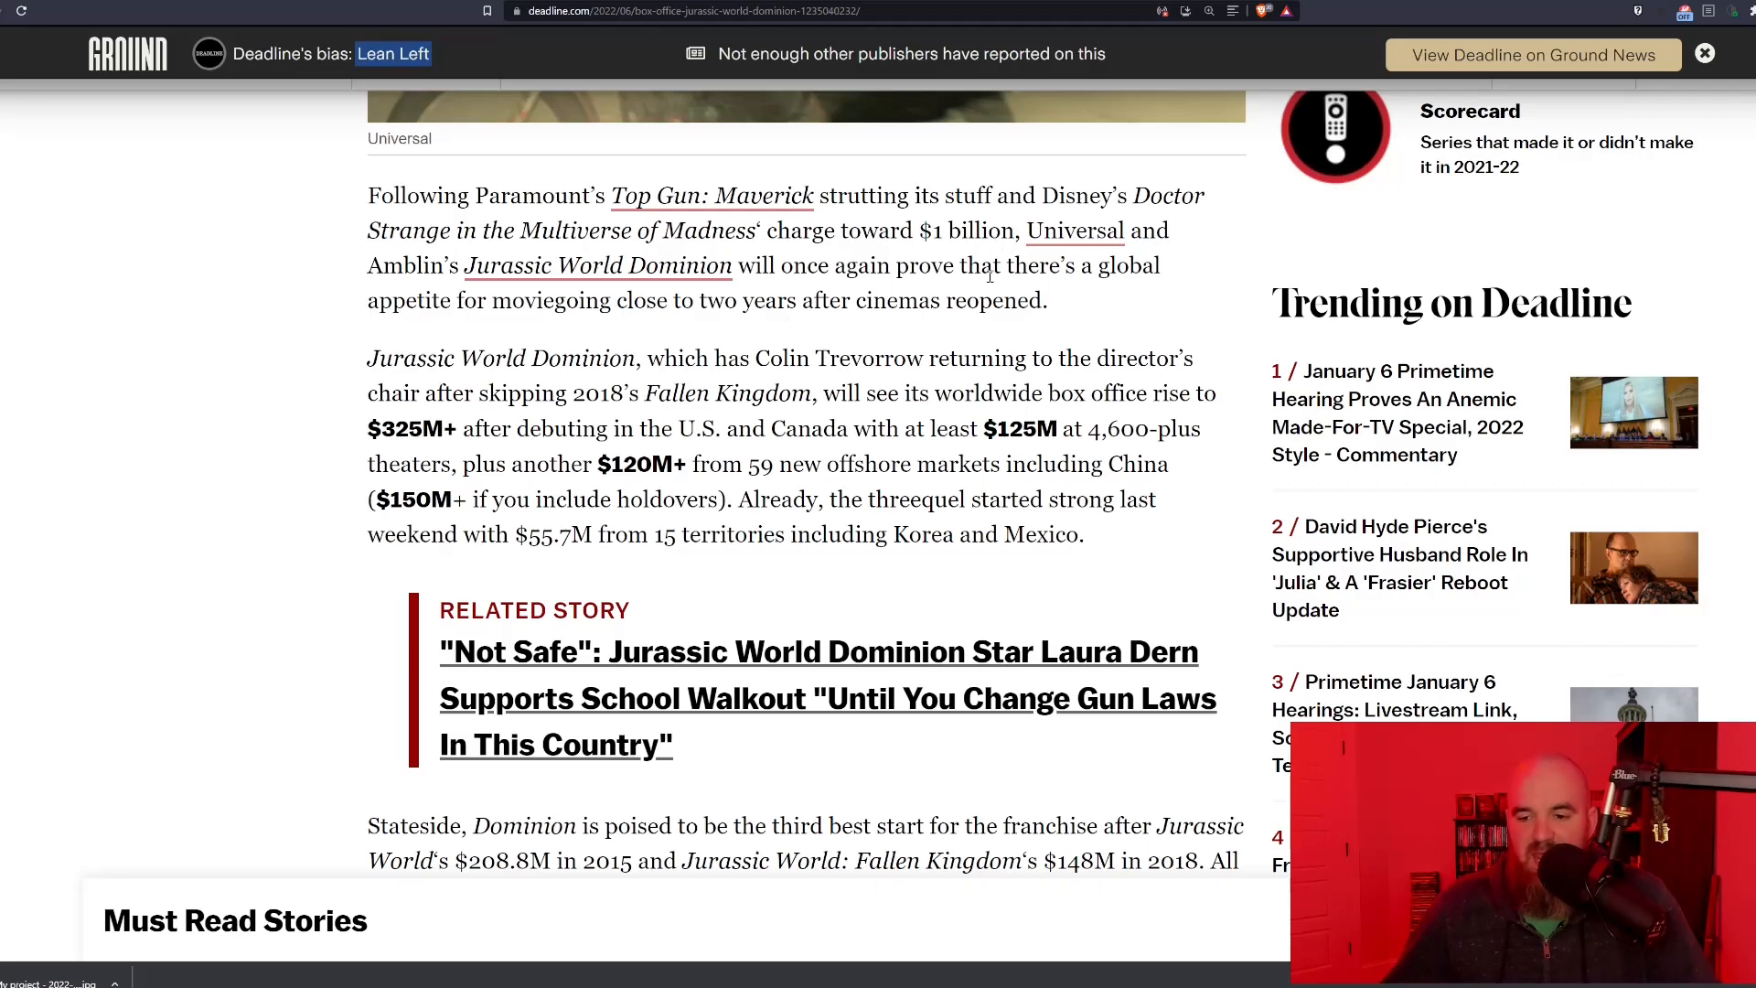
mouse_move(987, 280)
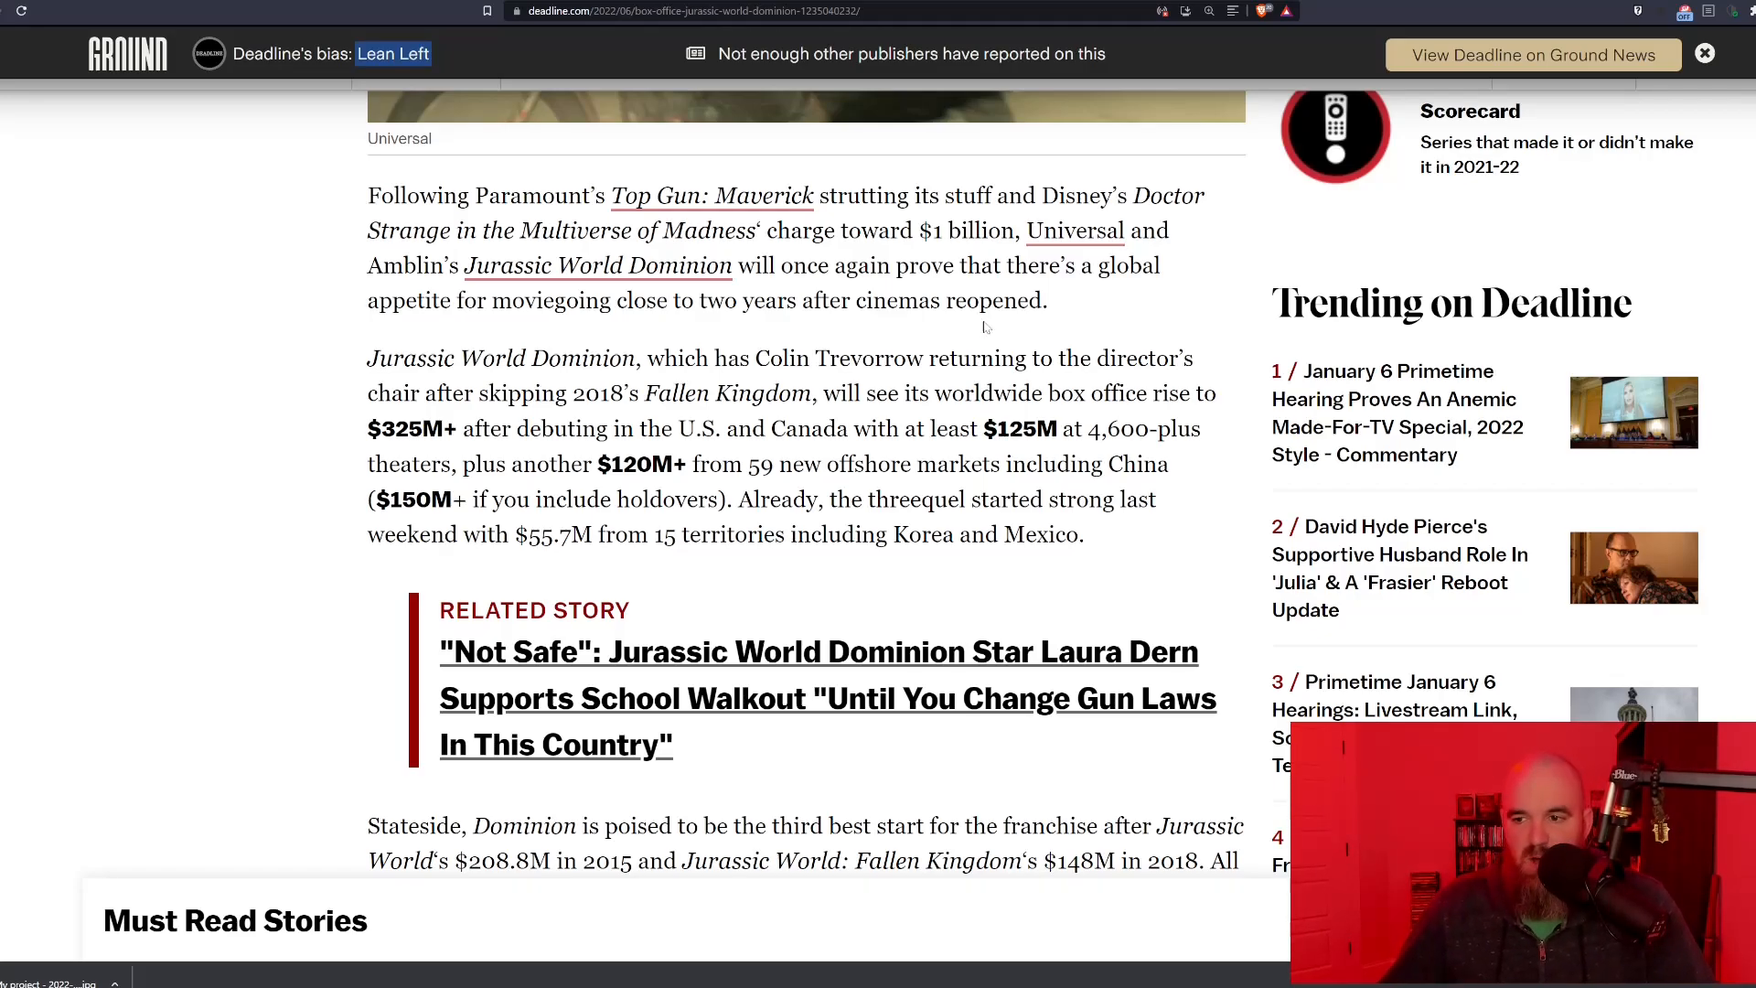
mouse_move(871, 327)
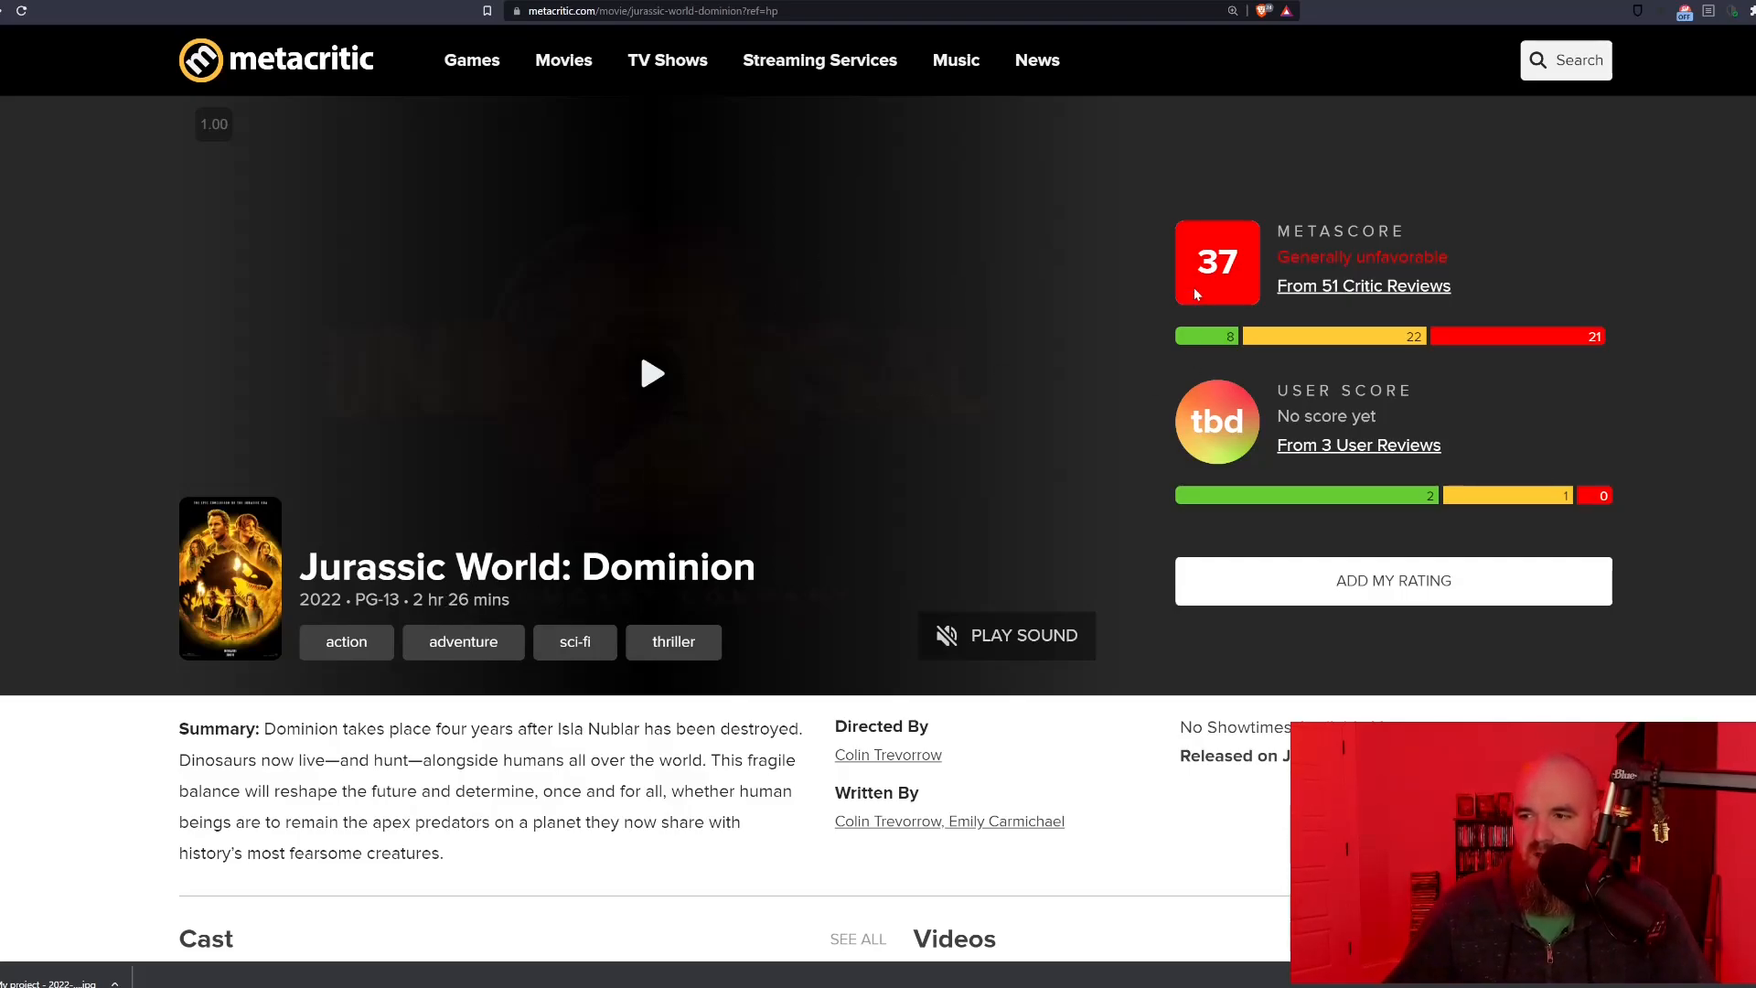
mouse_move(1307, 220)
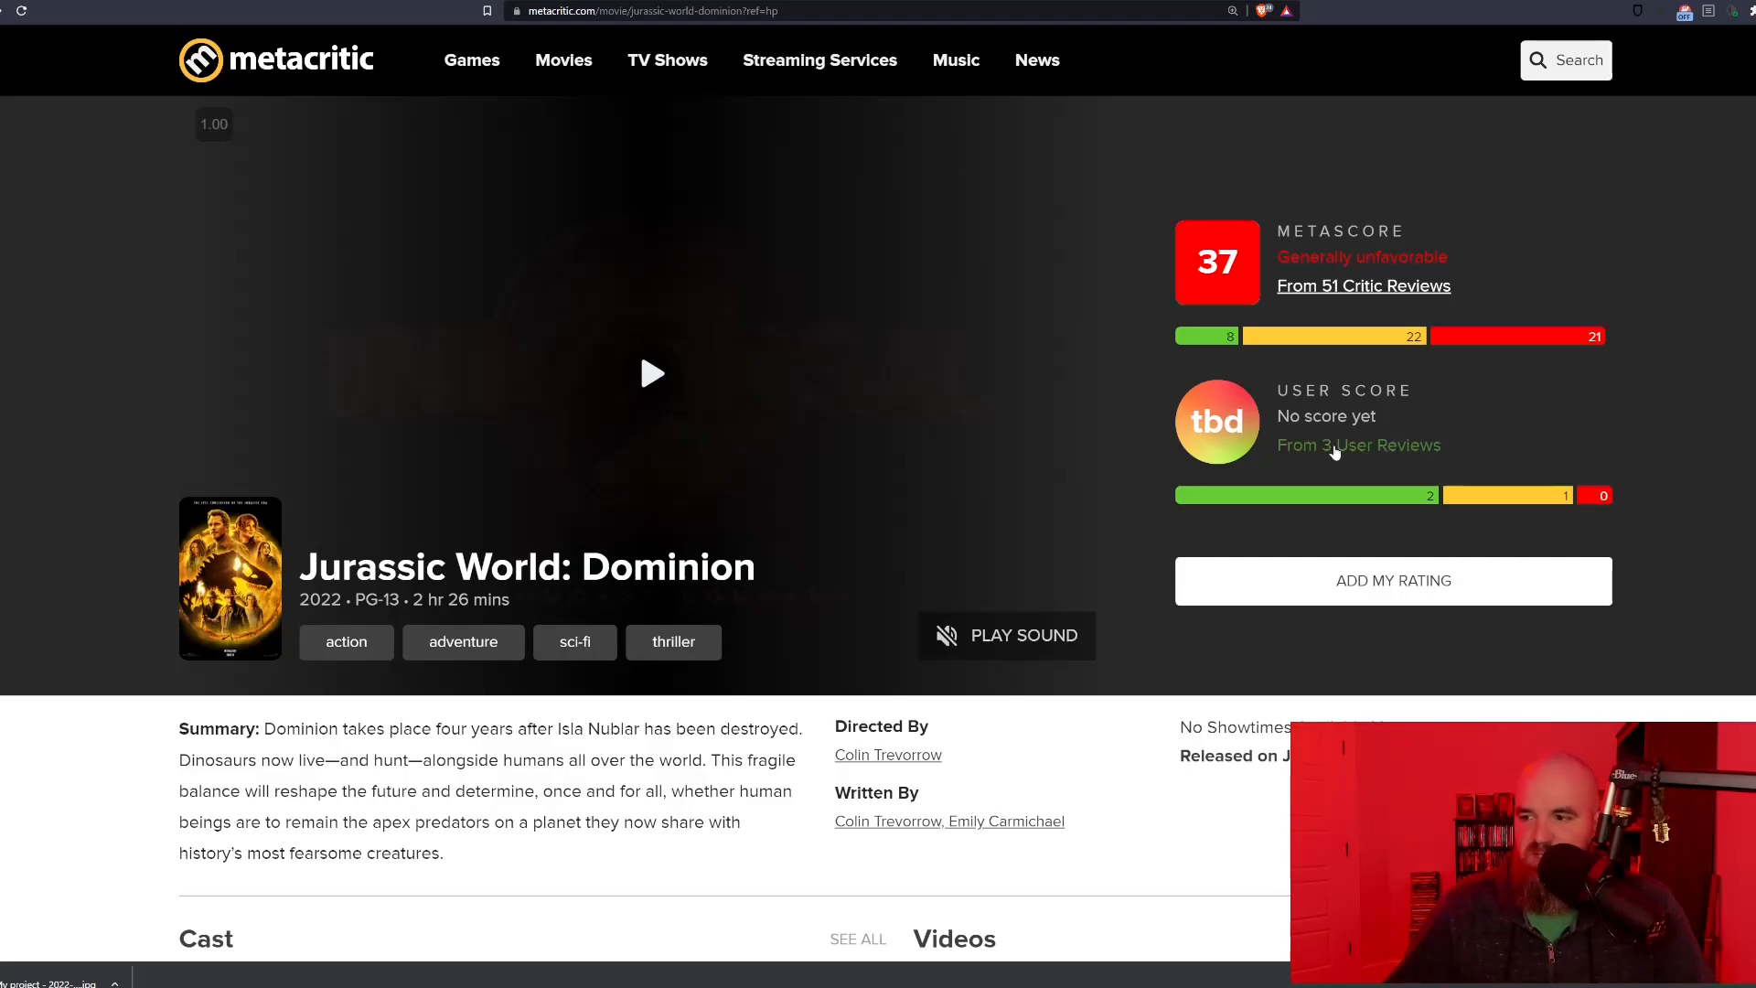
Step: Open the 'From 3 User Reviews' page for Jurassic World Dominion and scroll through it
click(1358, 444)
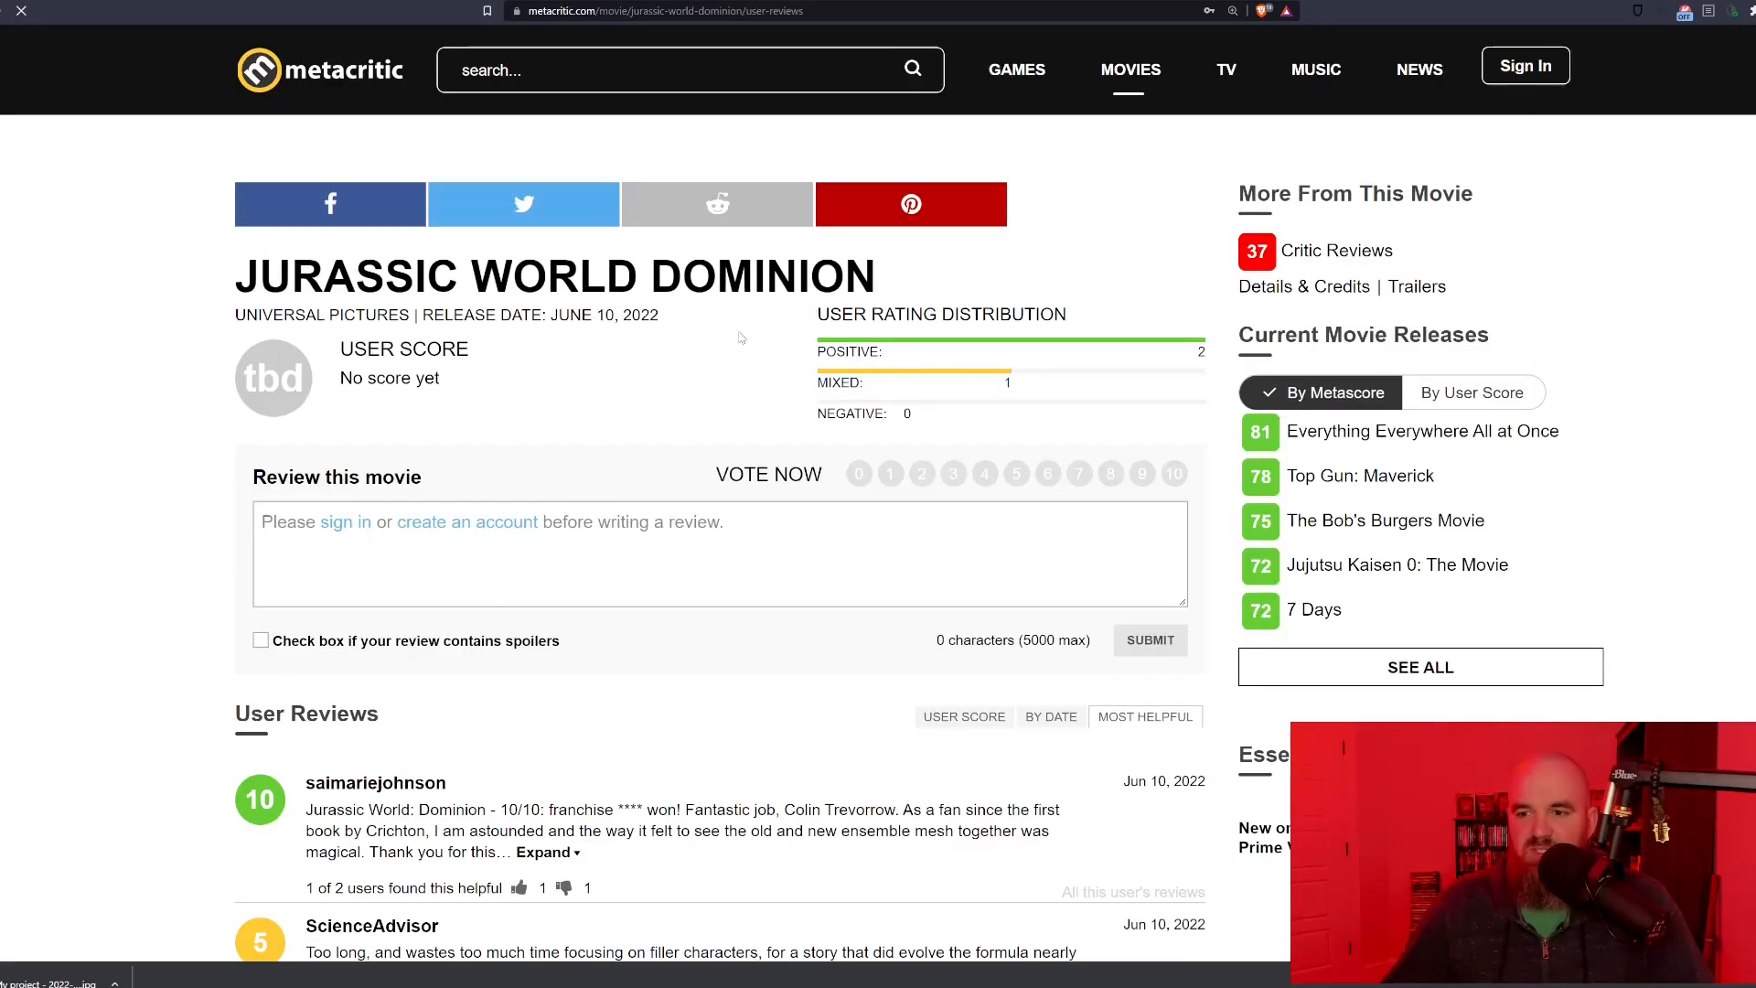
mouse_move(633, 365)
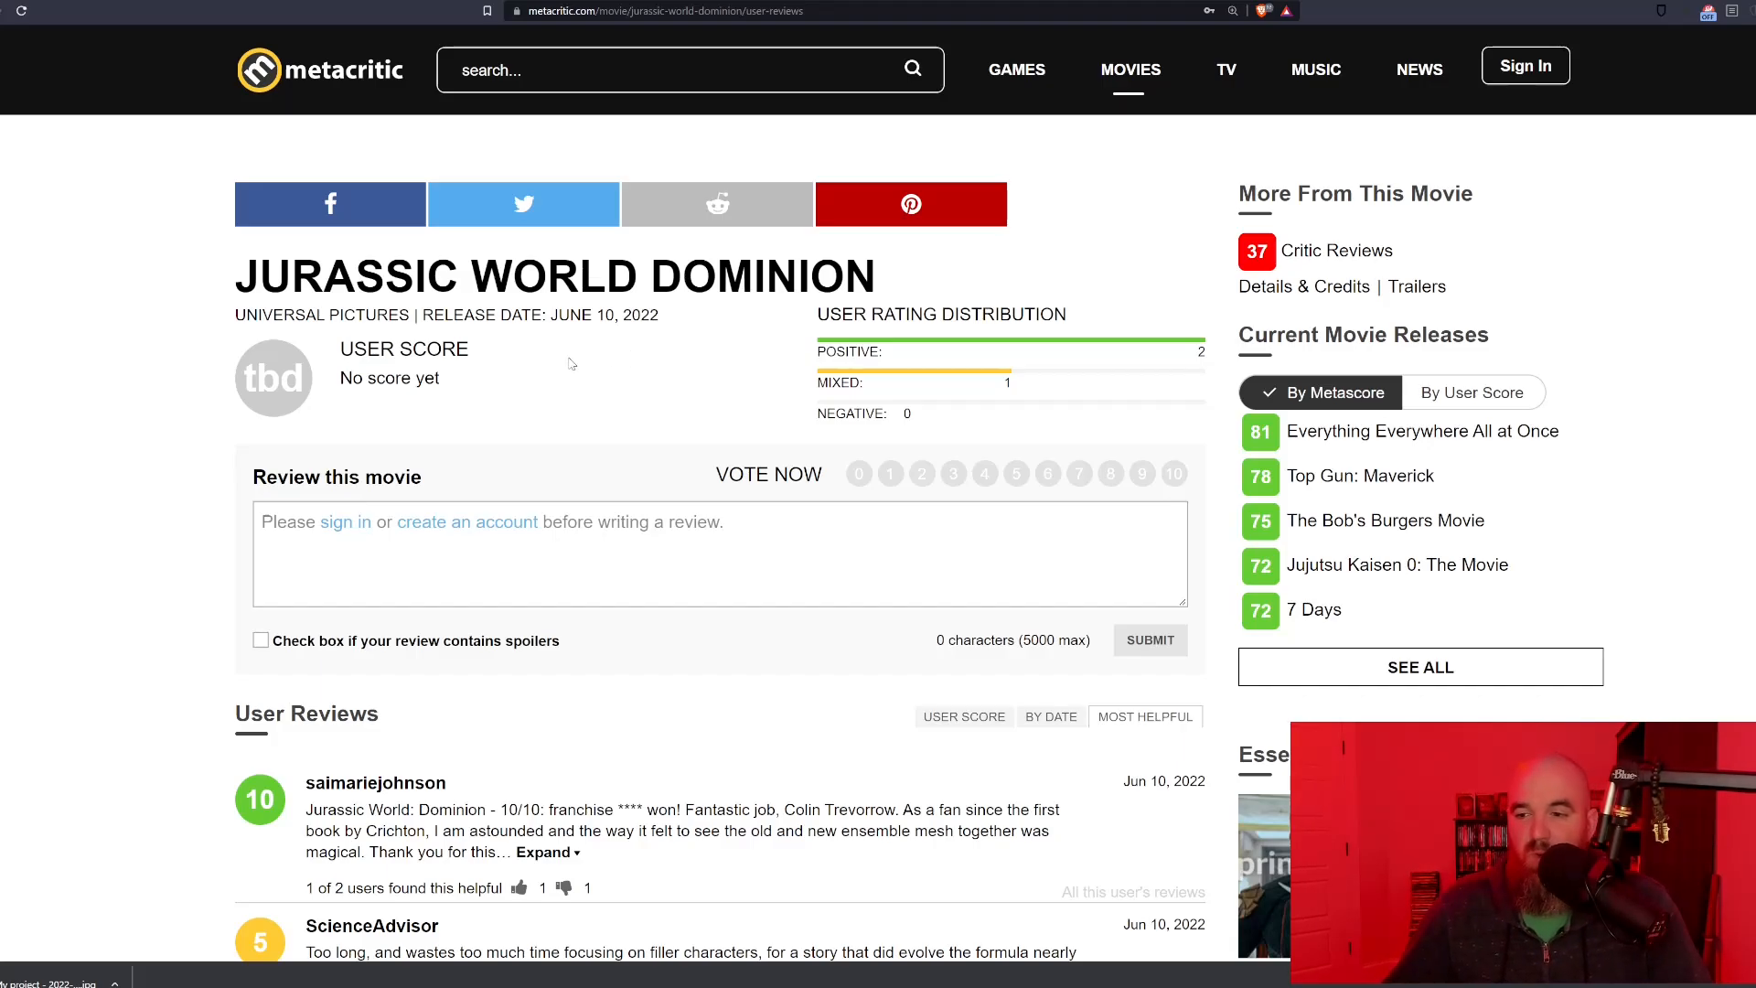
scroll(down, 3)
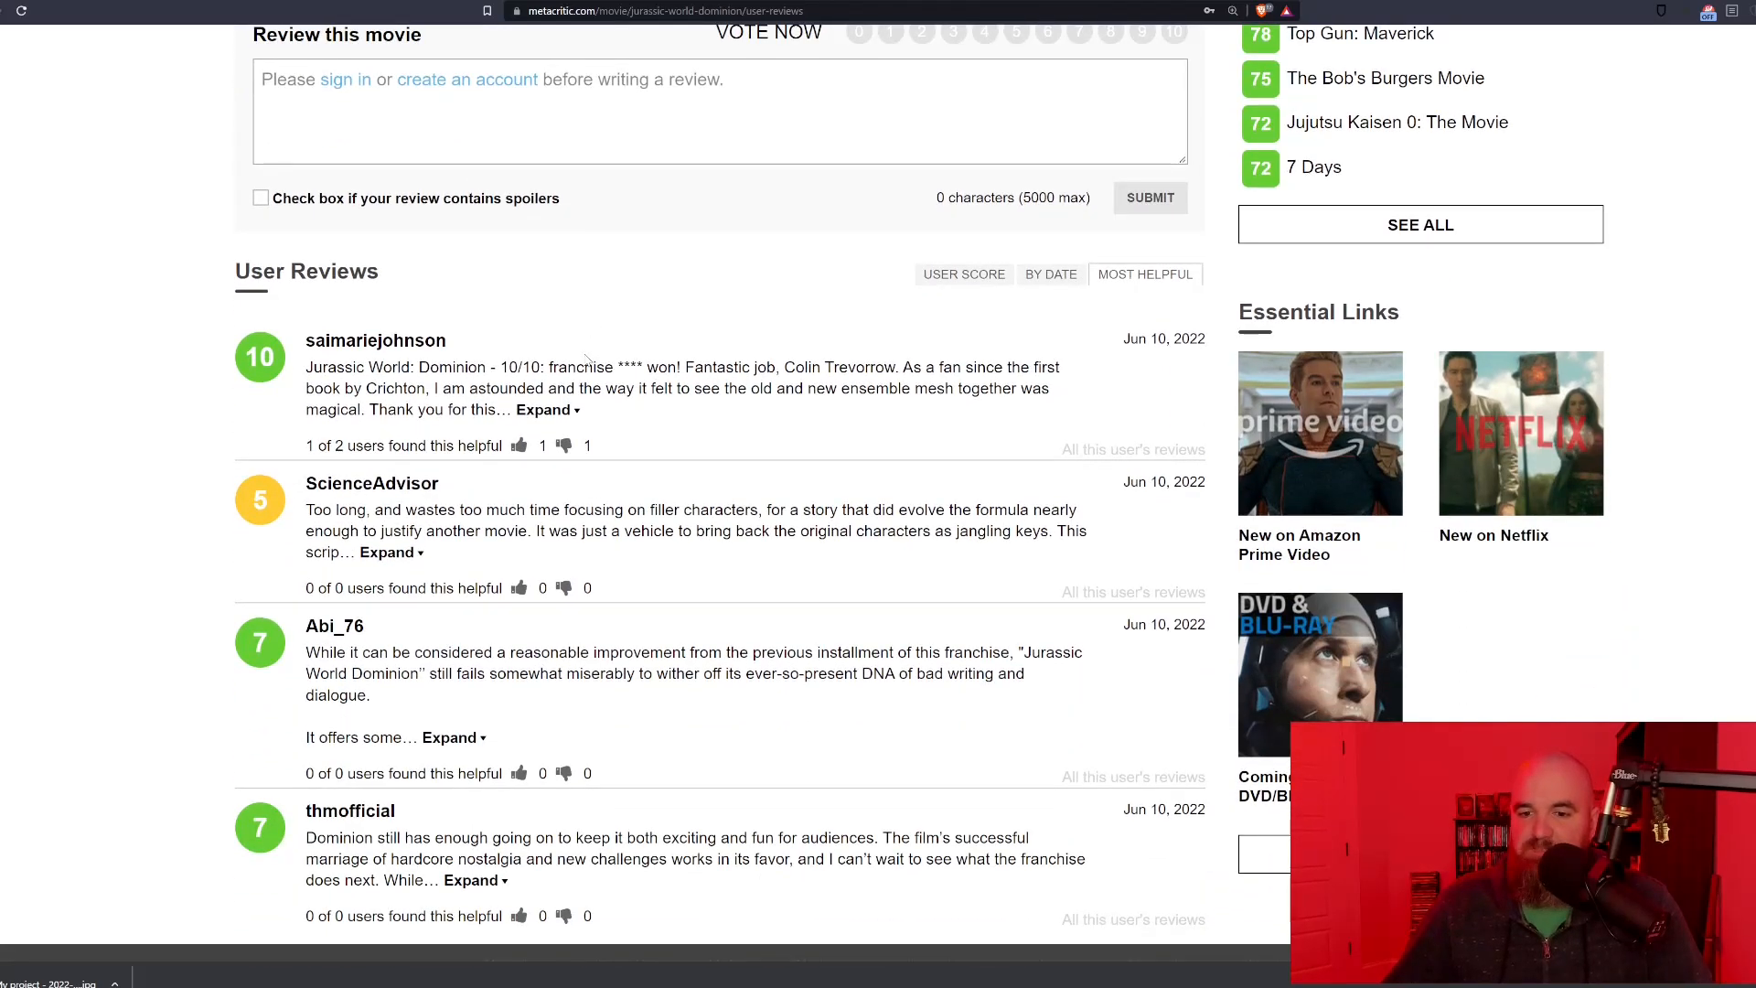
scroll(down, 3)
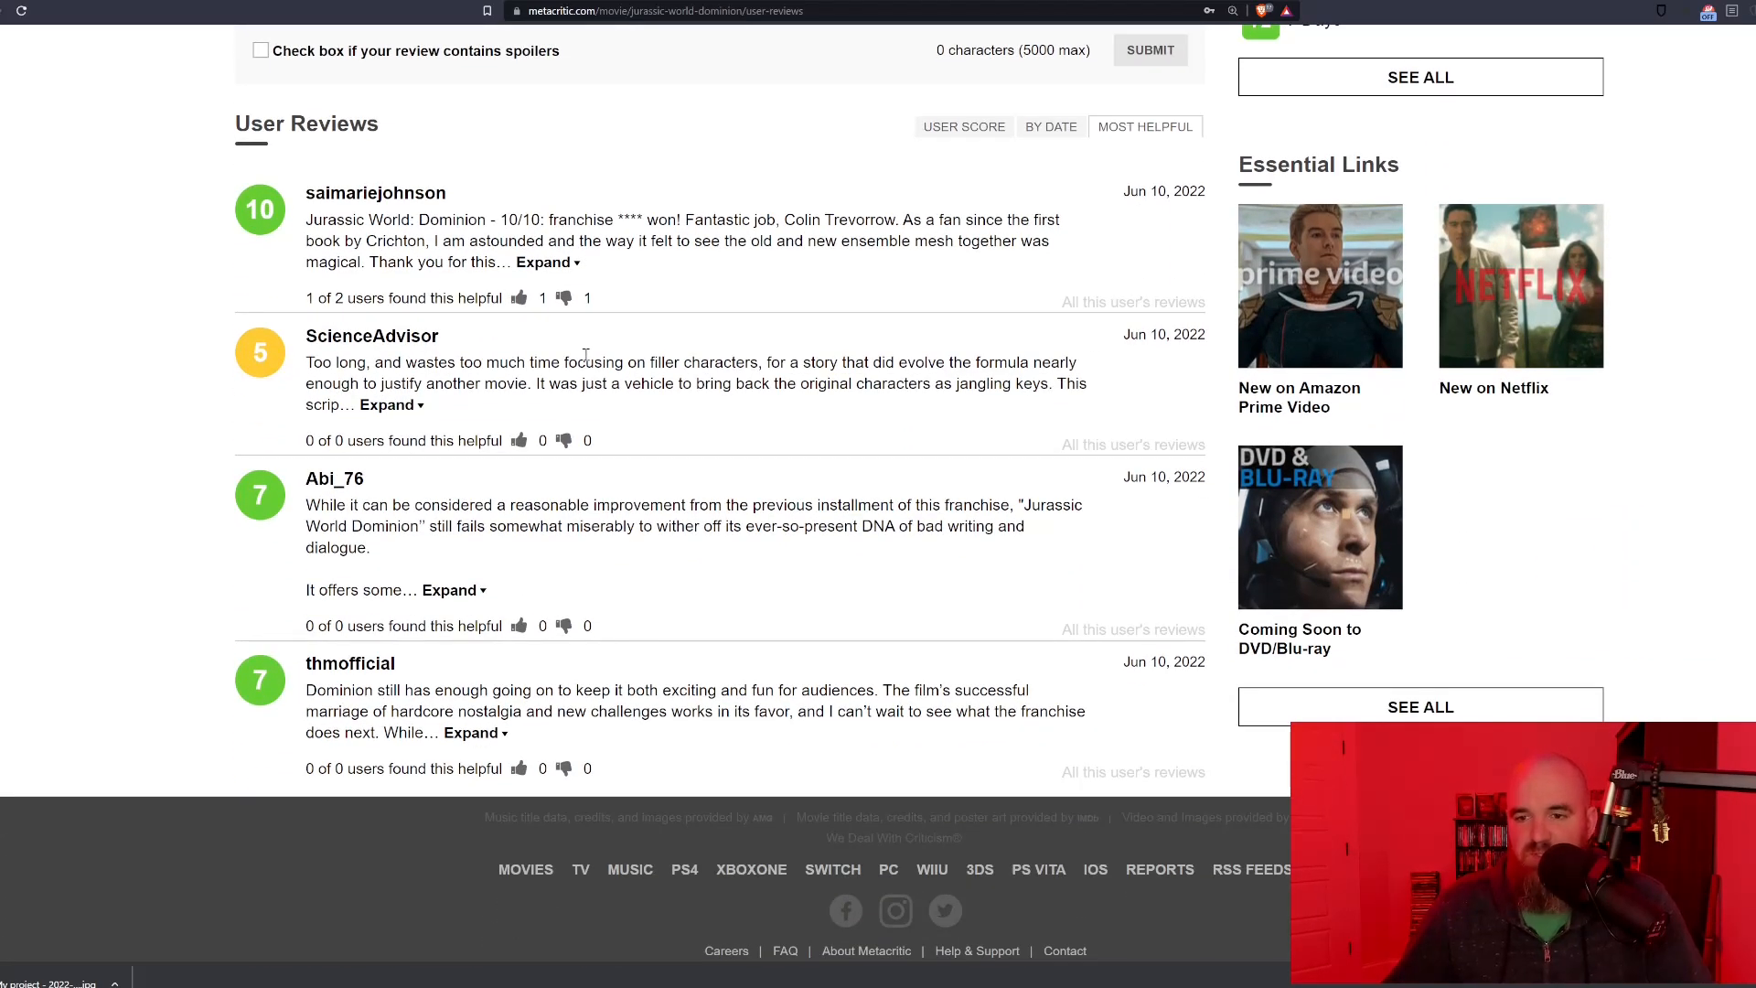
mouse_move(459, 283)
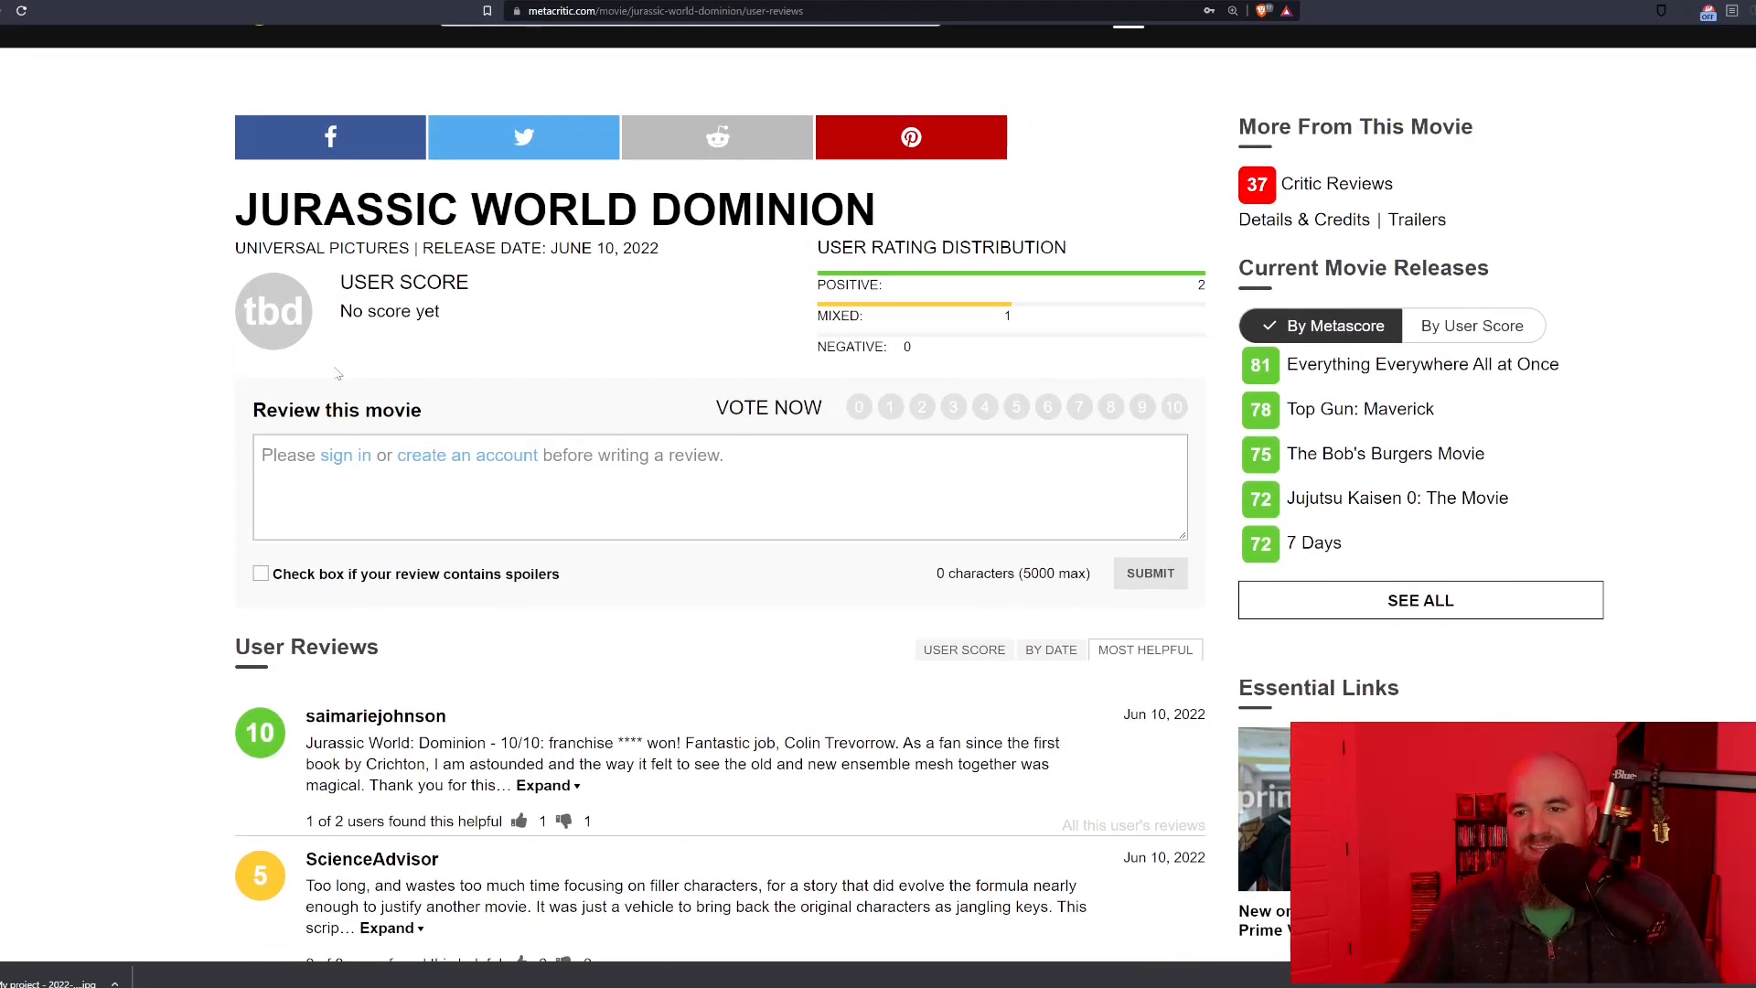
scroll(down, 3)
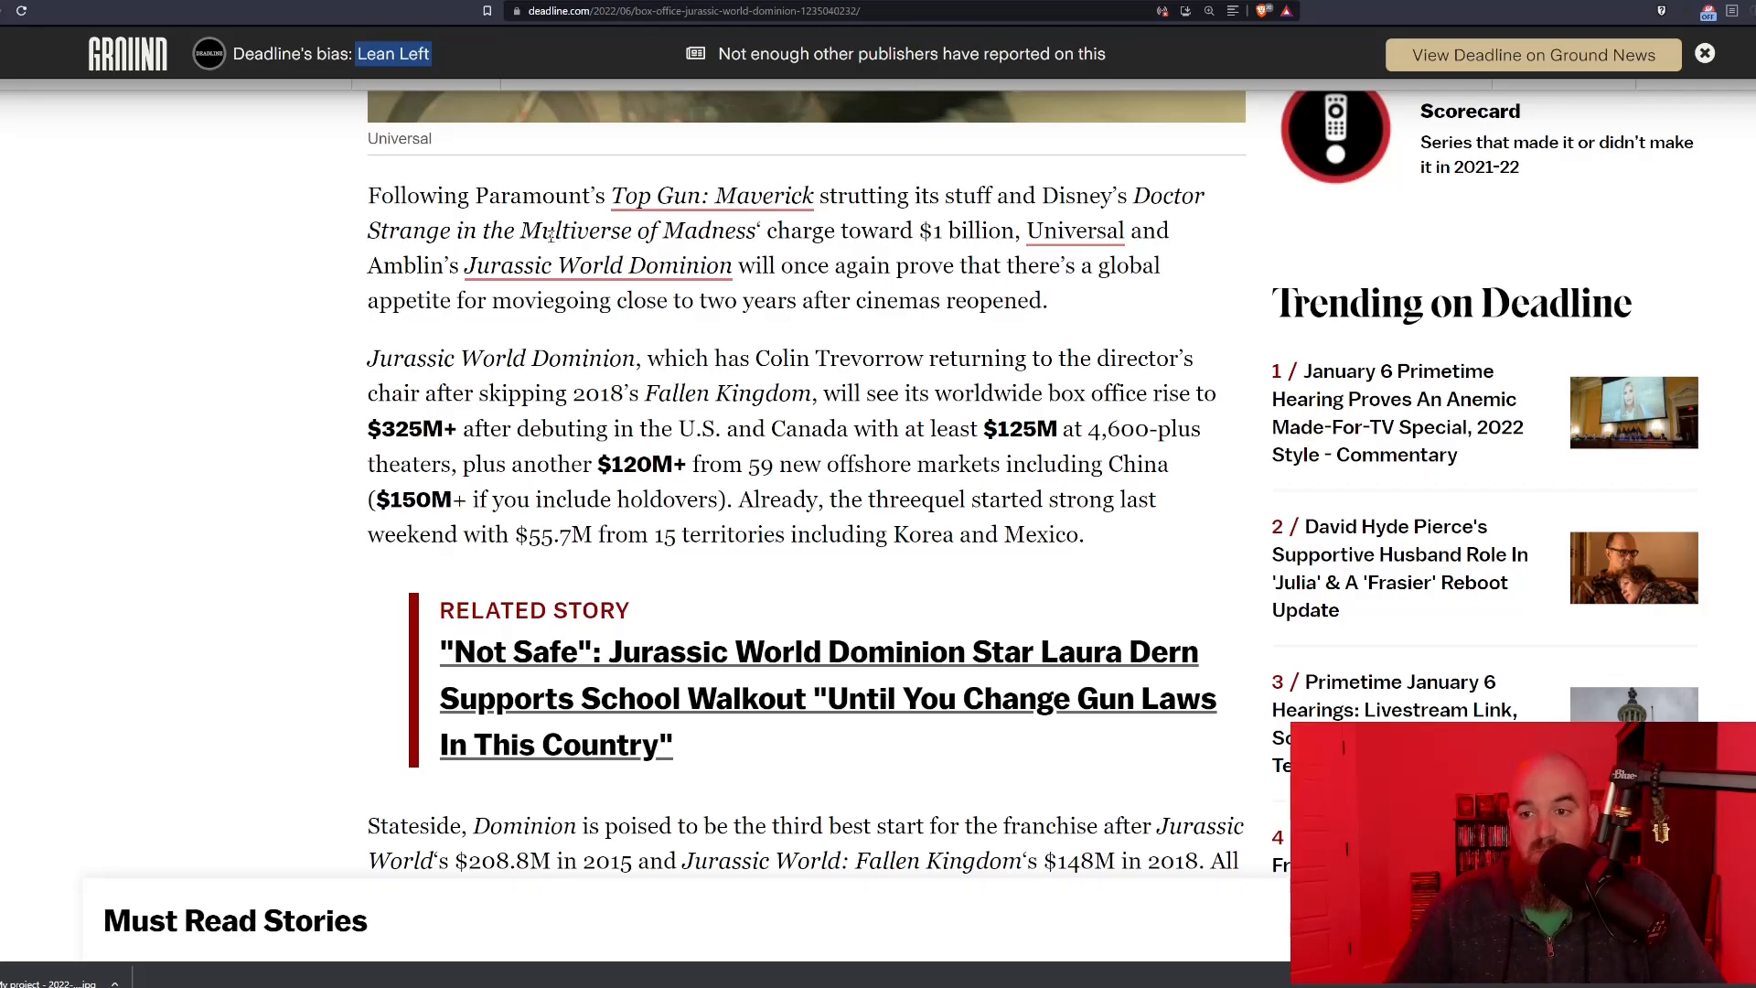
Step: Drag across the window to bring back The Numbers' Thor release, budget and gross summary
drag(554, 231, 977, 231)
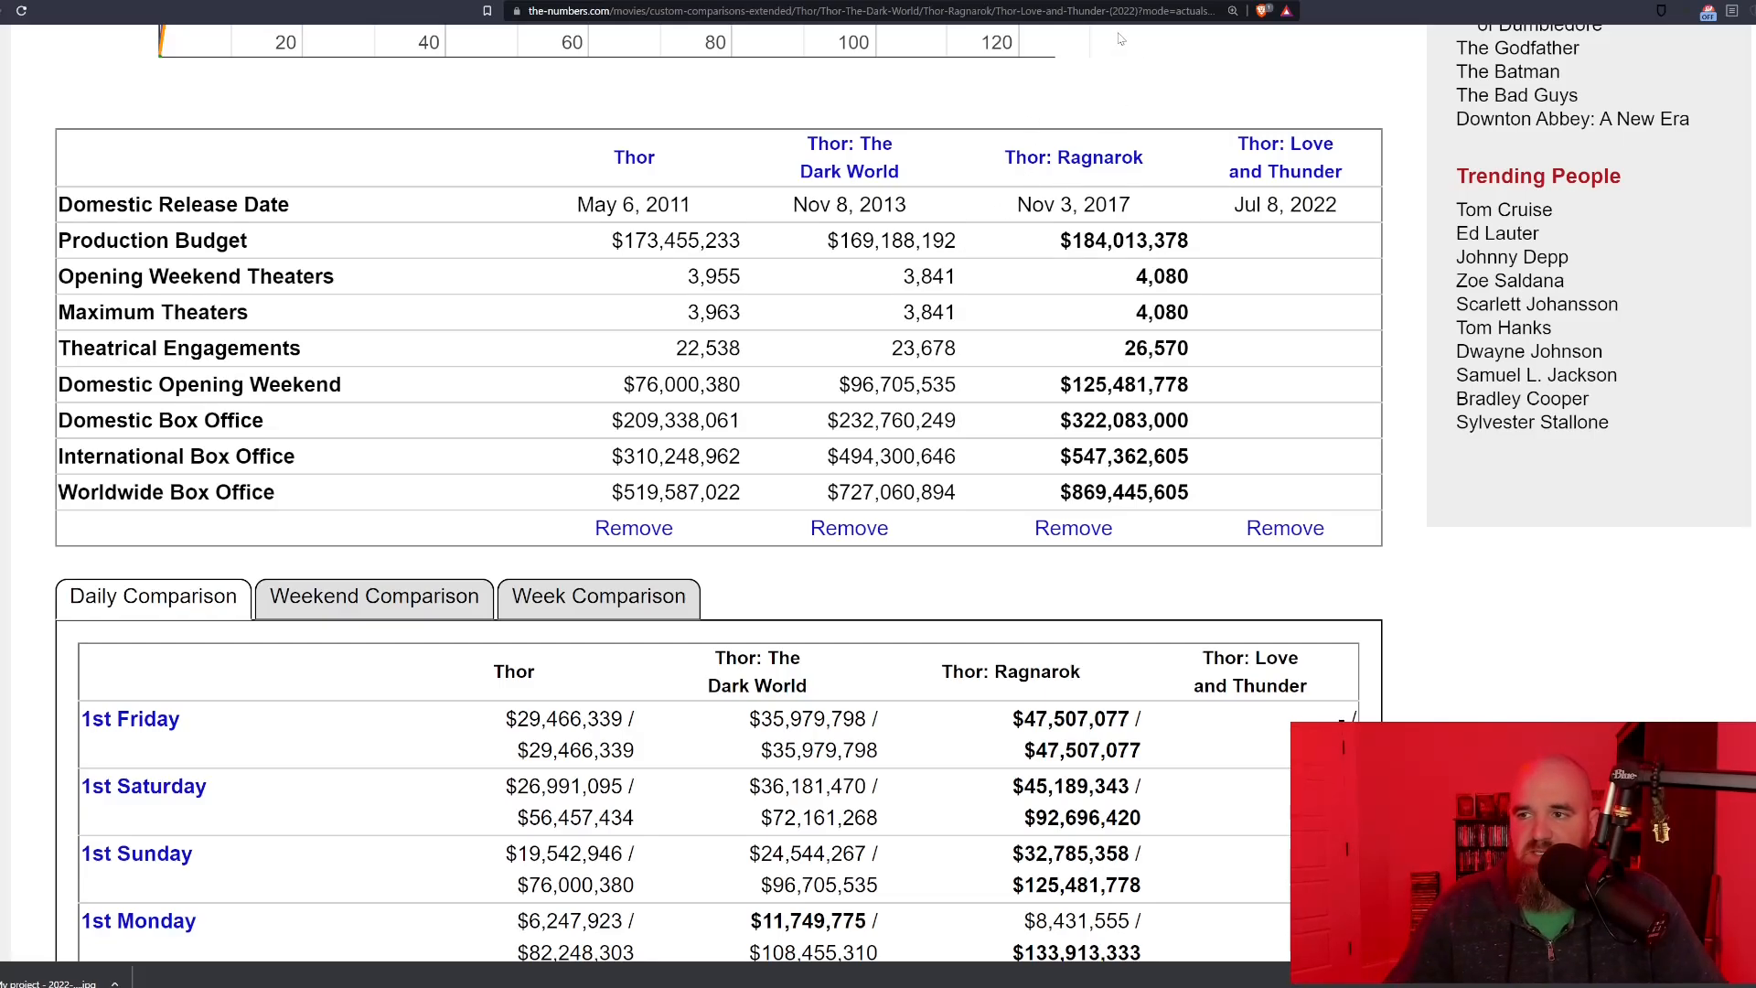
mouse_move(1115, 36)
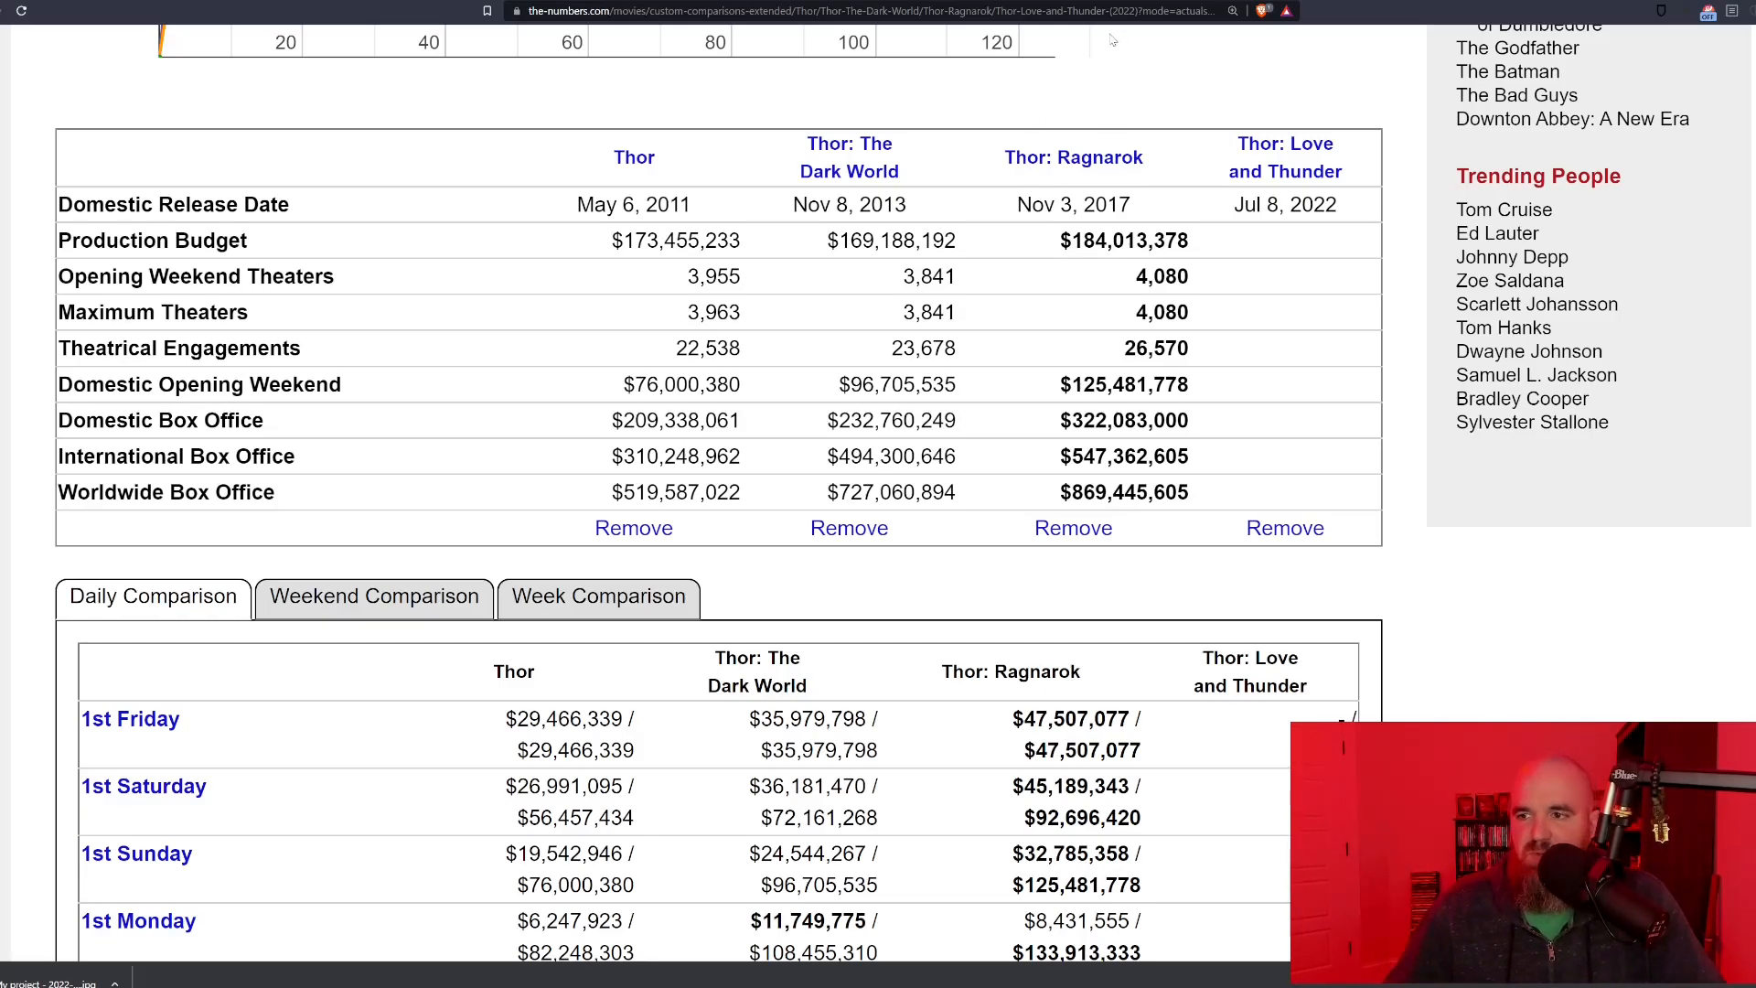
mouse_move(1092, 50)
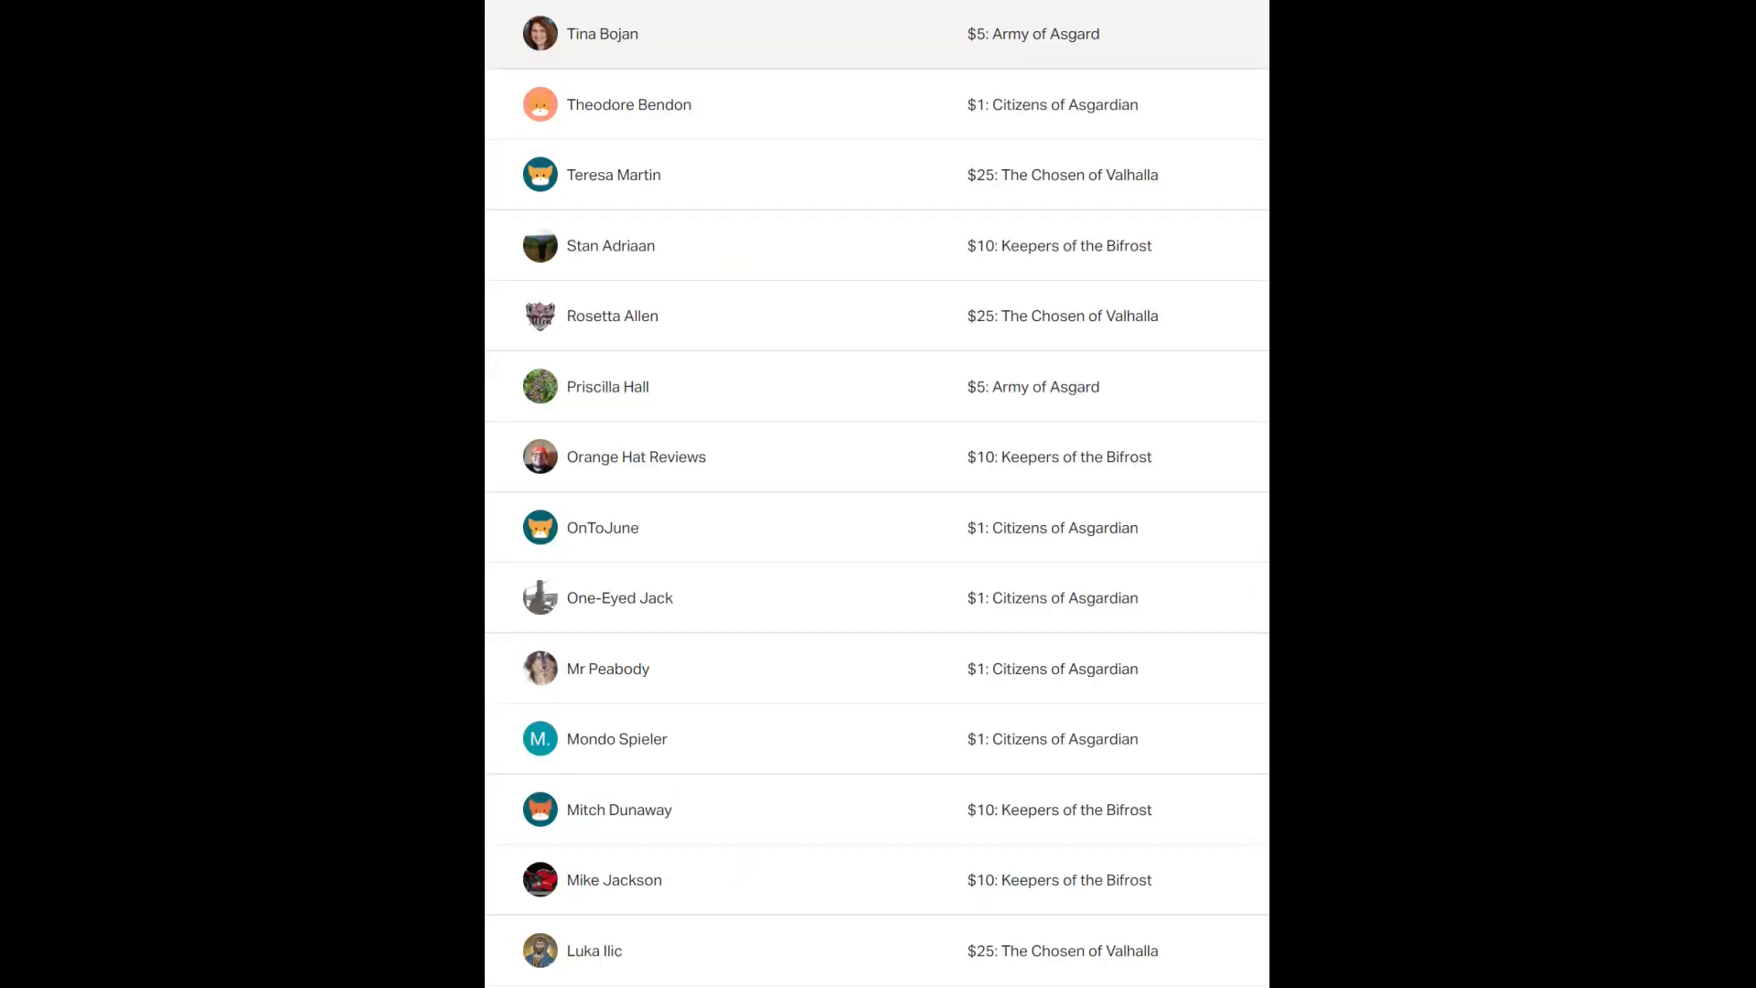
Step: Scroll the supporters list further to show more patron names and pledge tiers
scroll(down, 3)
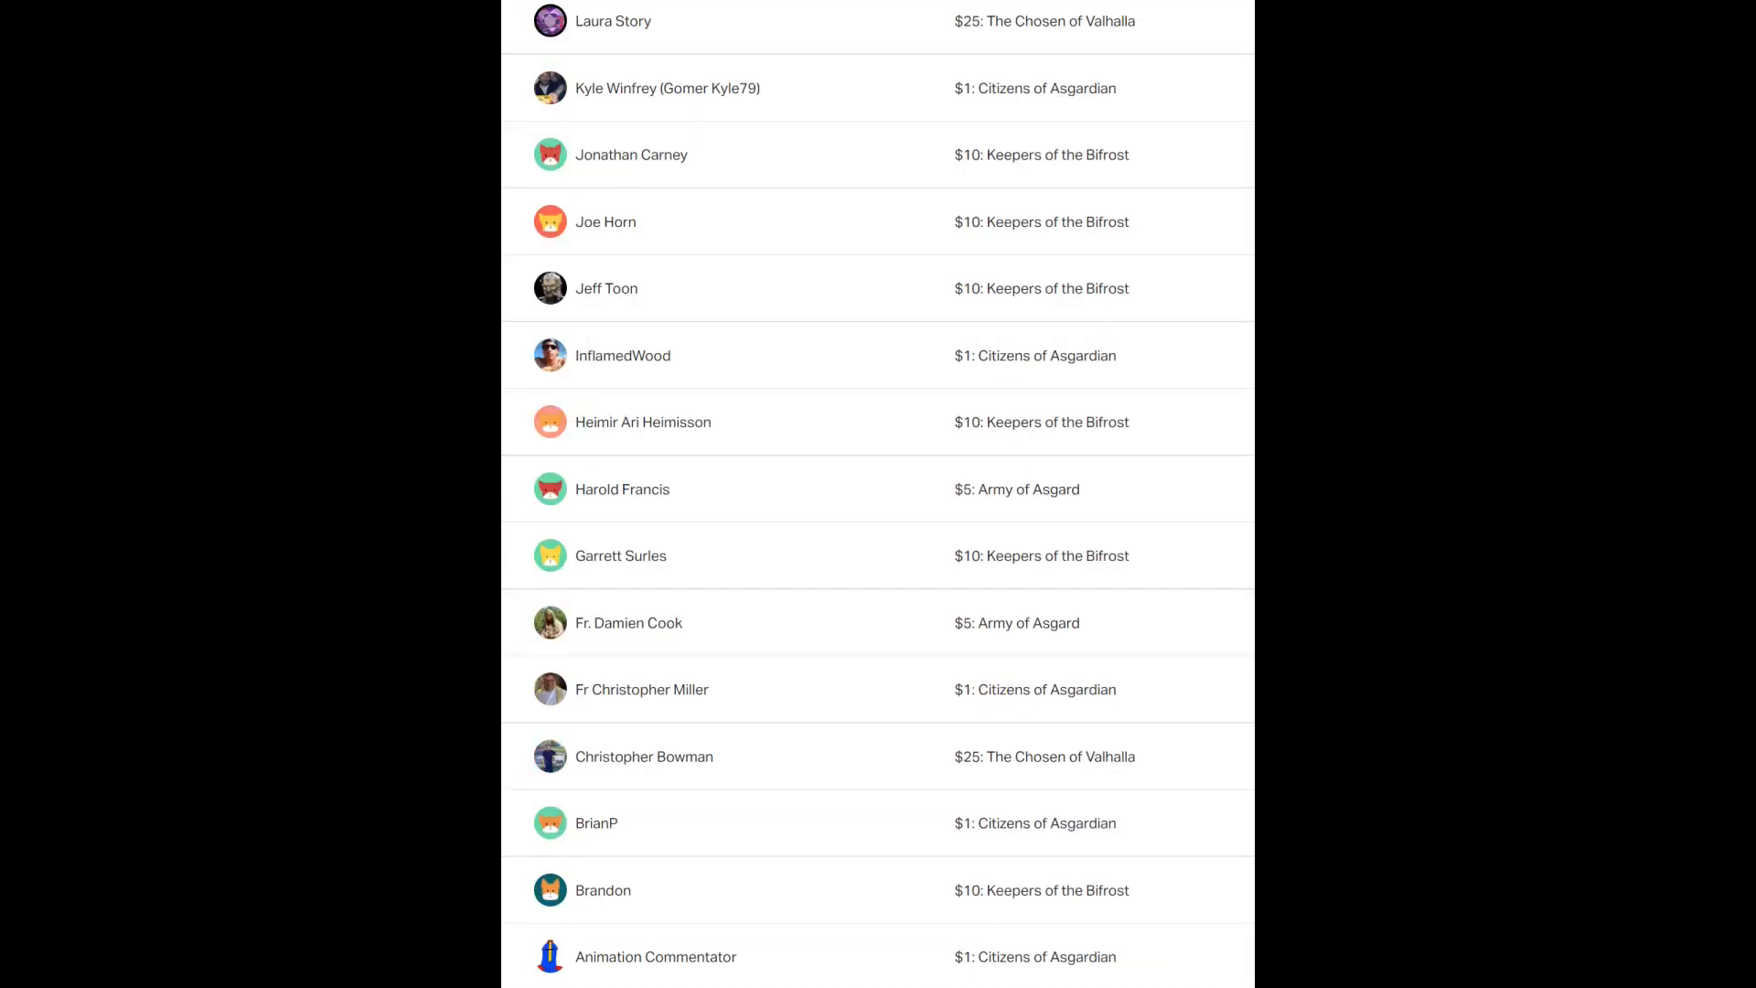